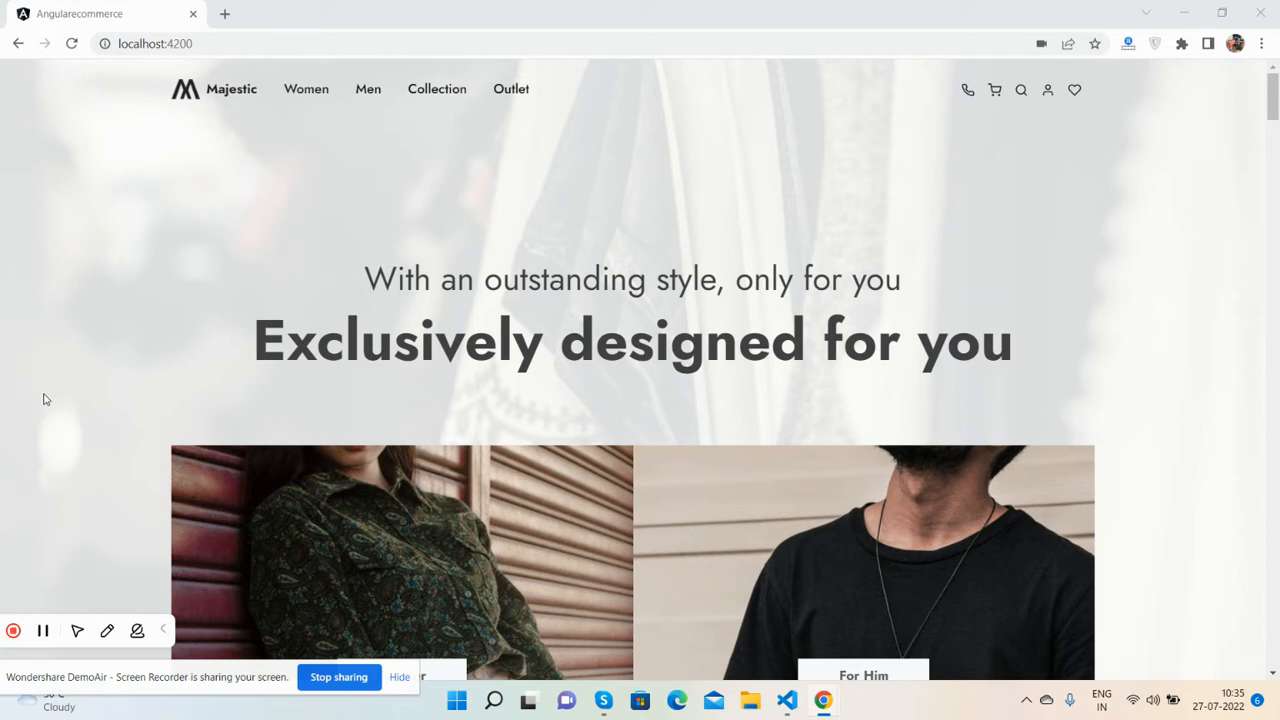
Scroll the Majestic homepage from the hero banner past the London outlets section to the footer
scroll(down, 3)
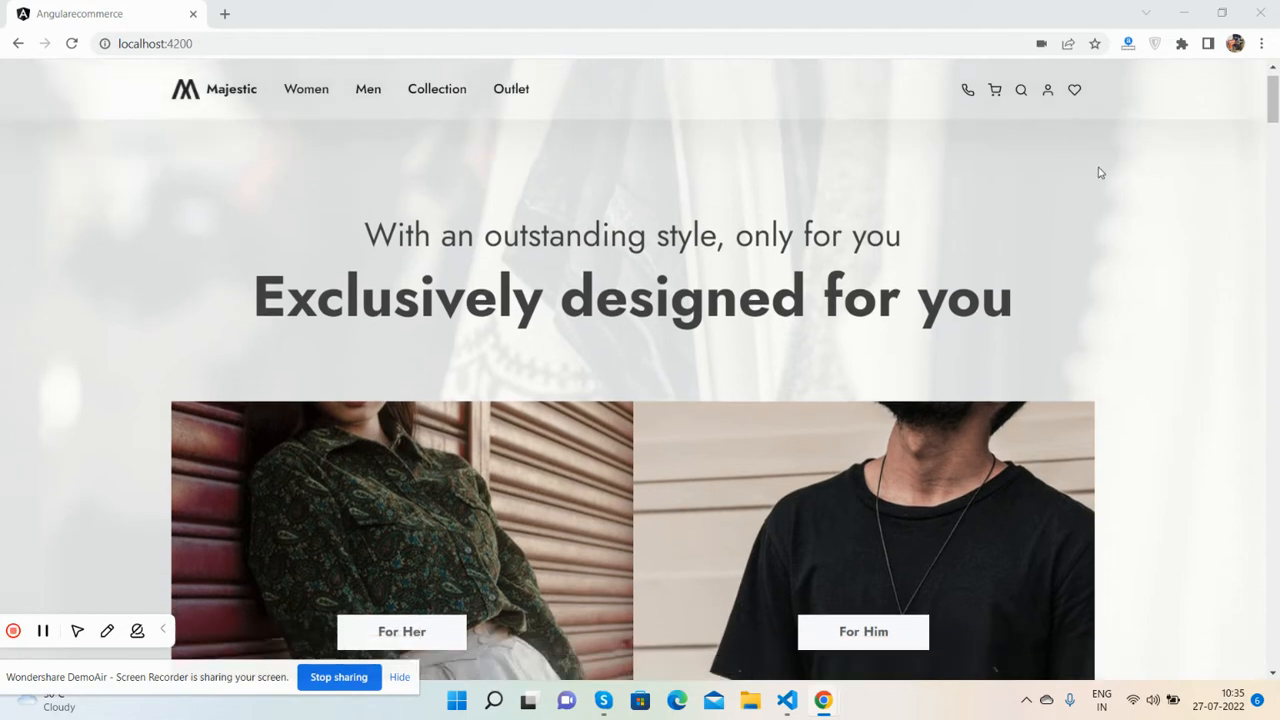
scroll(down, 3)
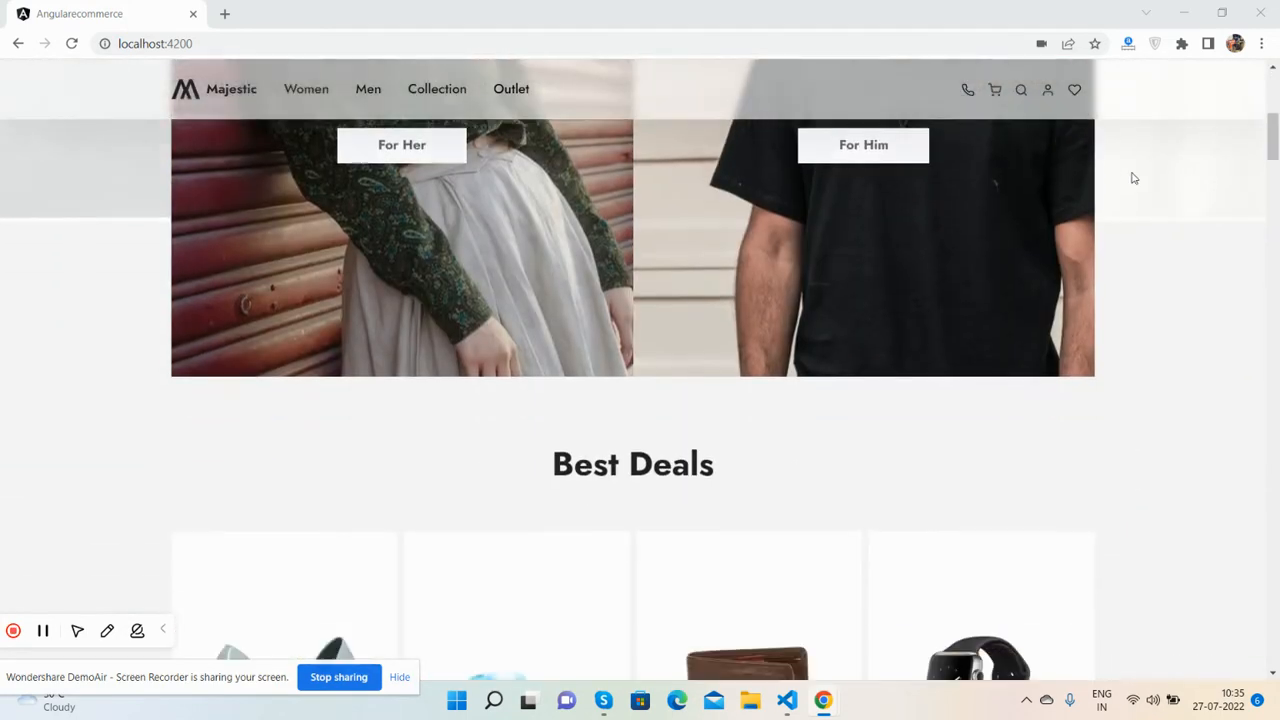
scroll(down, 3)
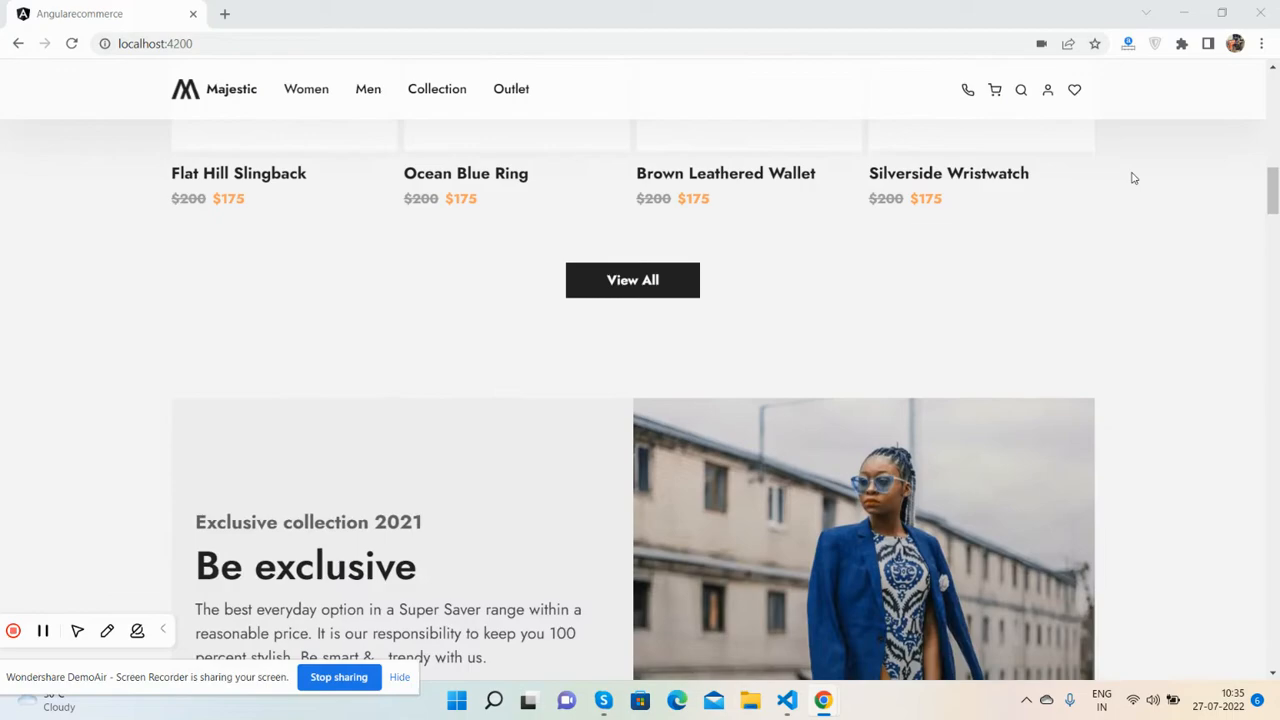
scroll(down, 3)
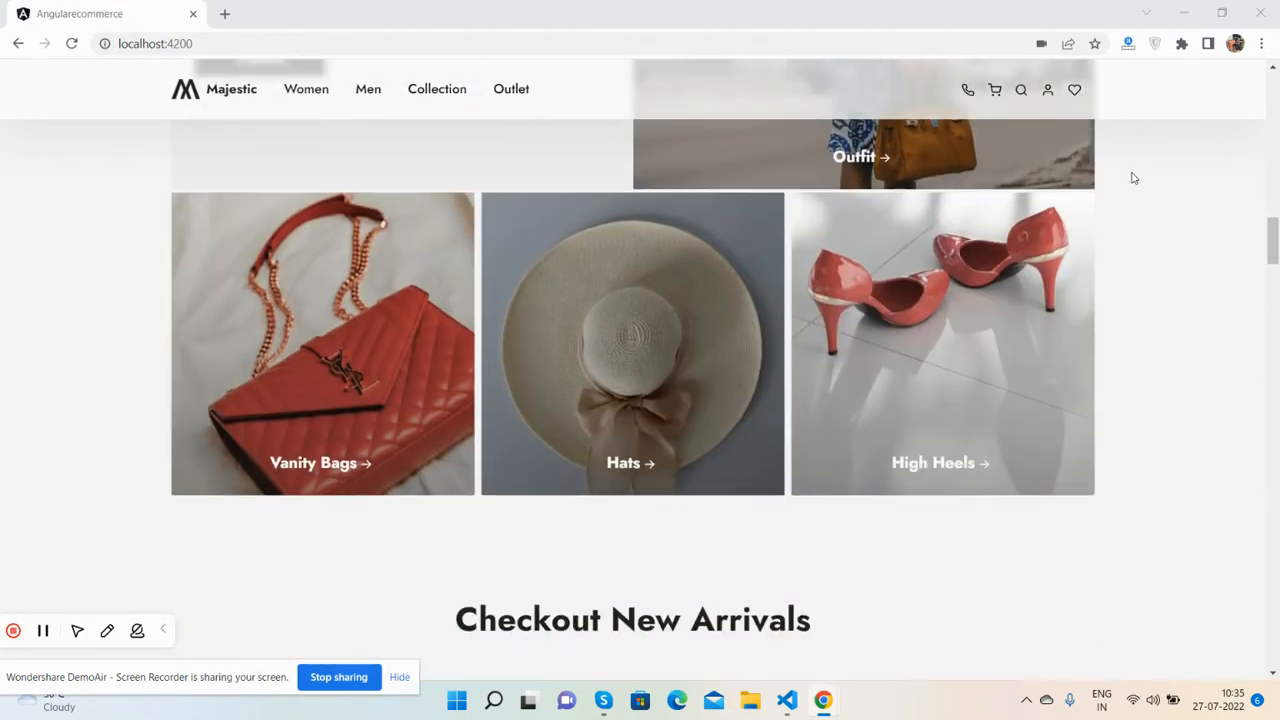
scroll(down, 3)
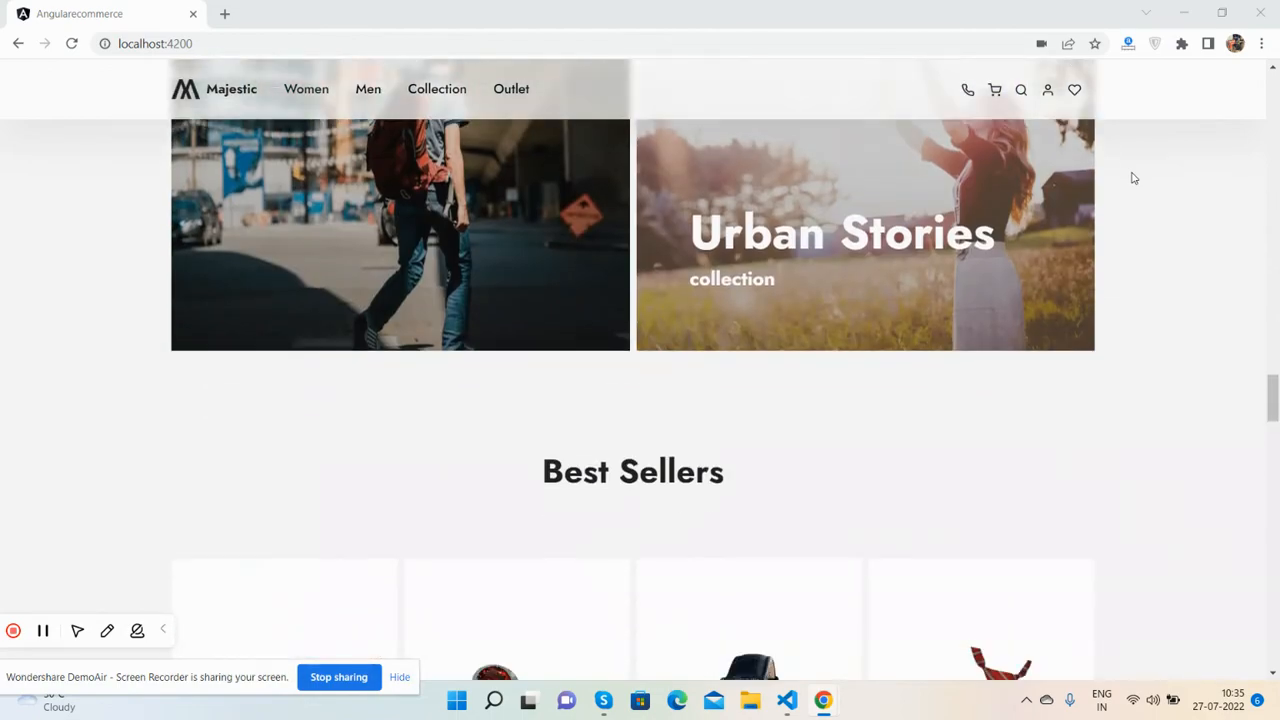
scroll(up, 3)
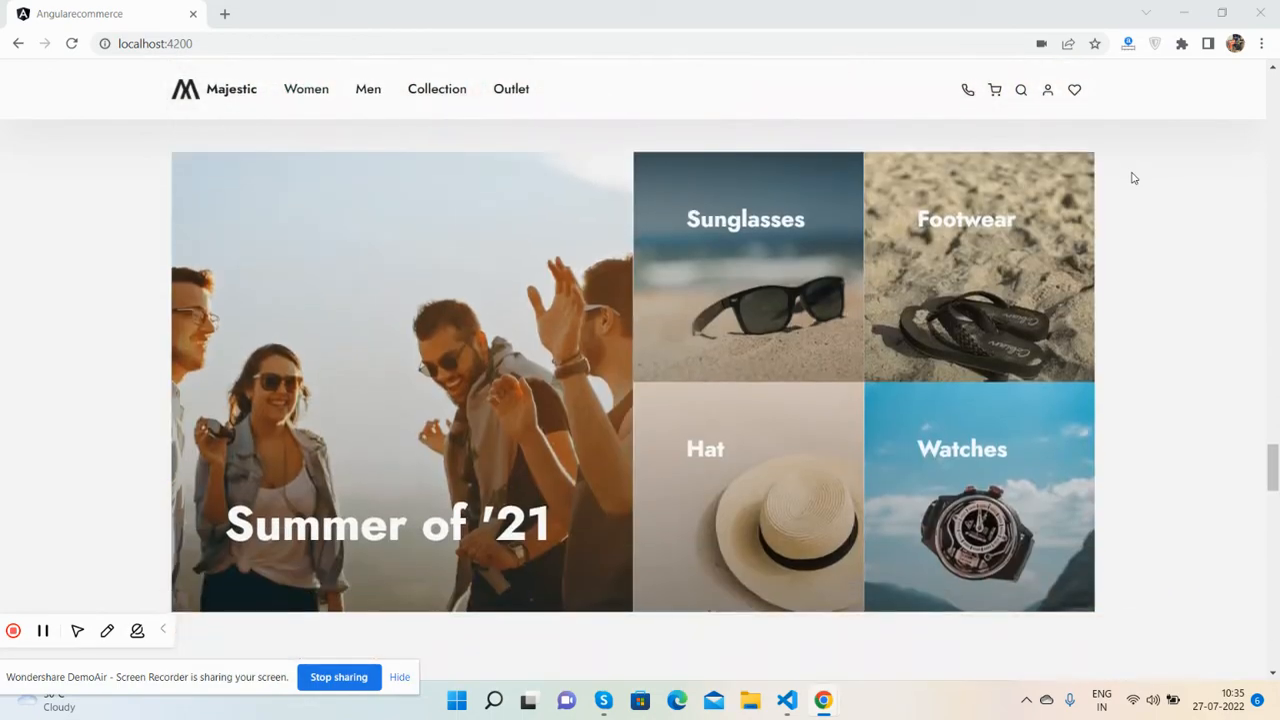
scroll(down, 3)
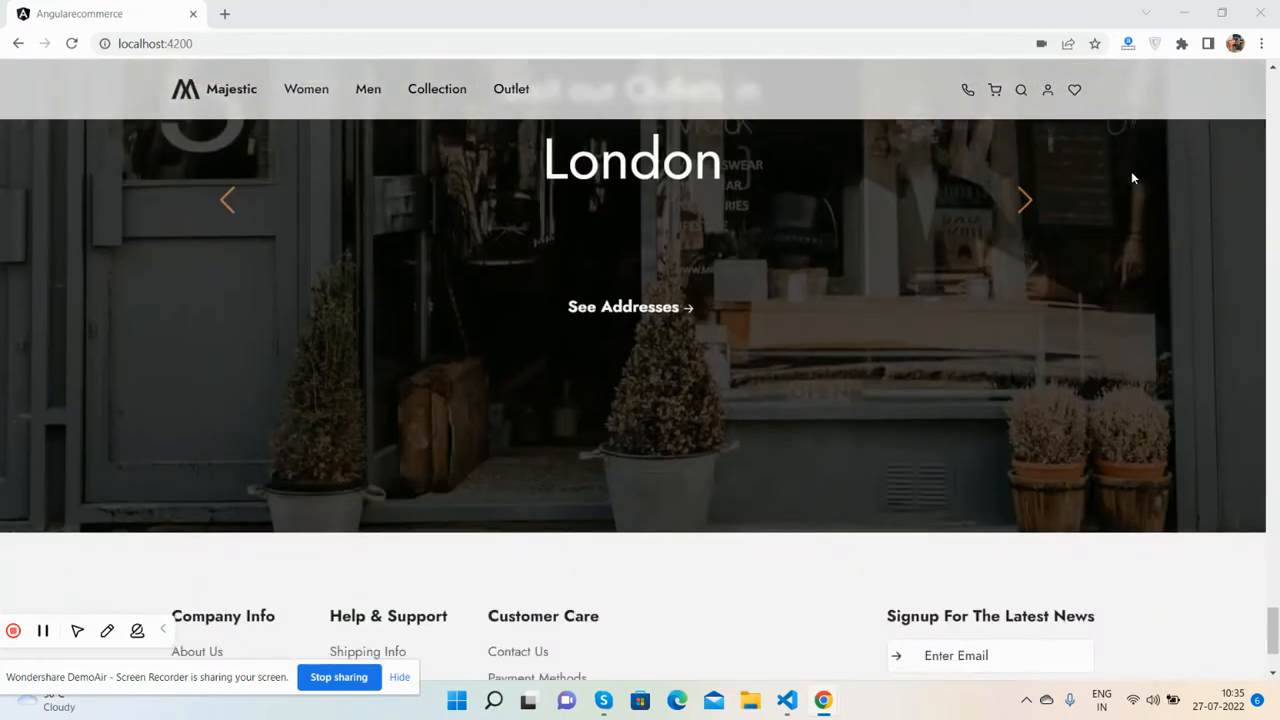
scroll(down, 3)
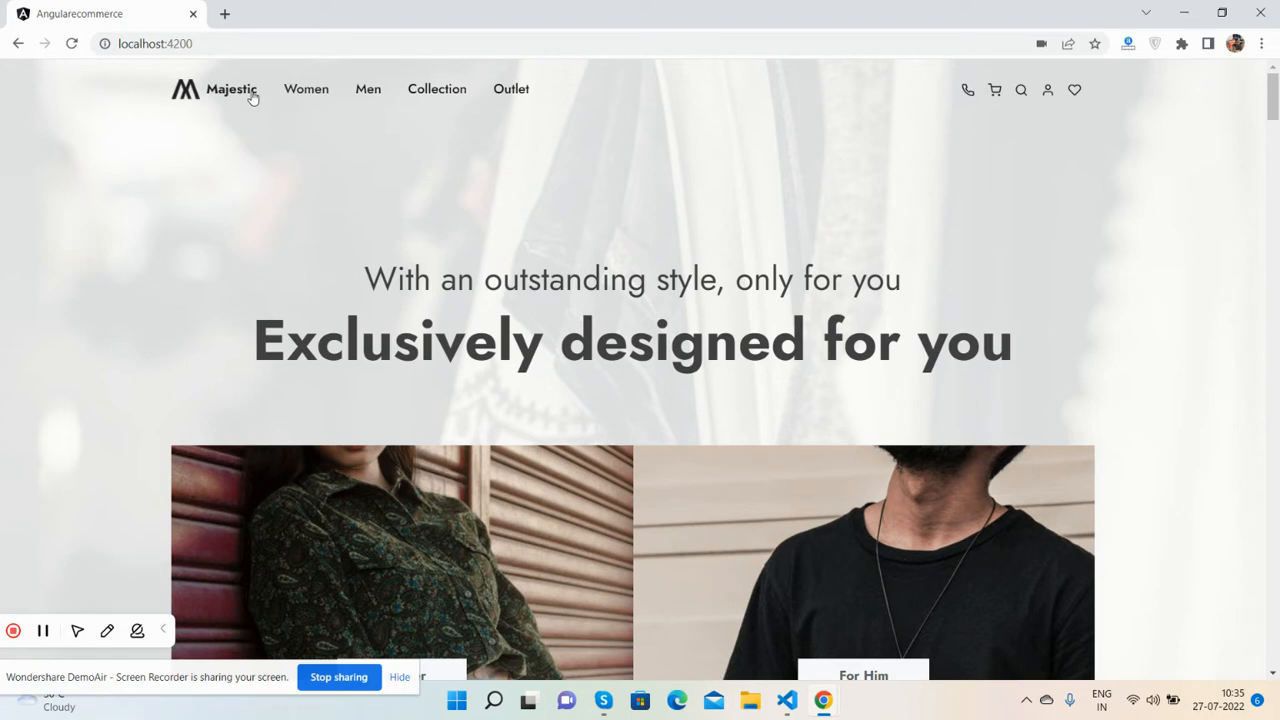
mouse_move(575, 104)
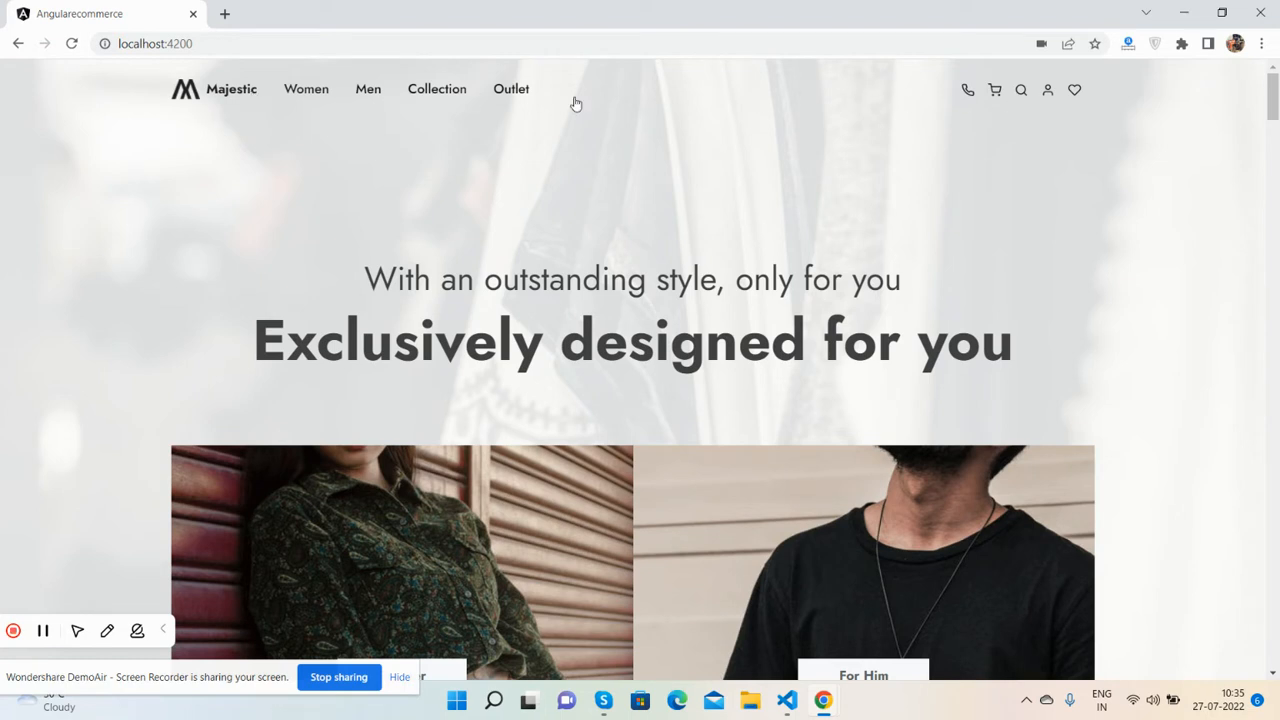
mouse_move(304, 264)
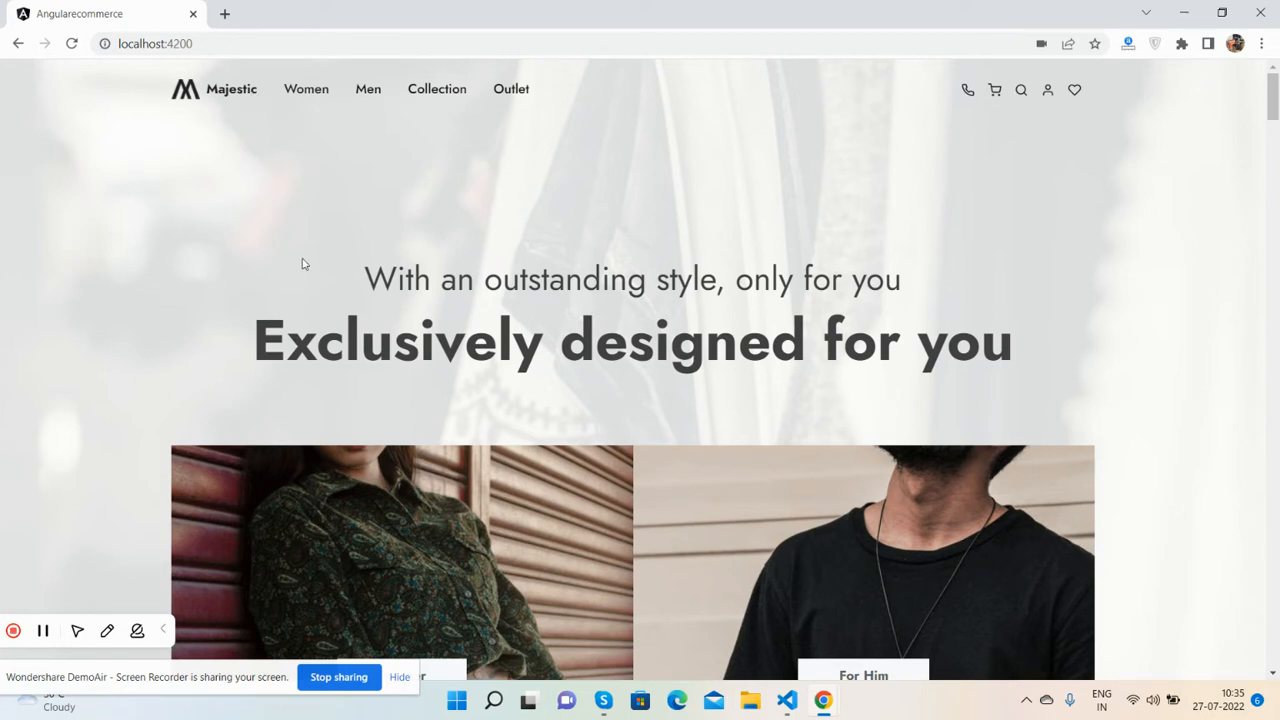
Scroll from the top past Best Deals and Be exclusive to the Checkout New Arrivals cards
scroll(down, 3)
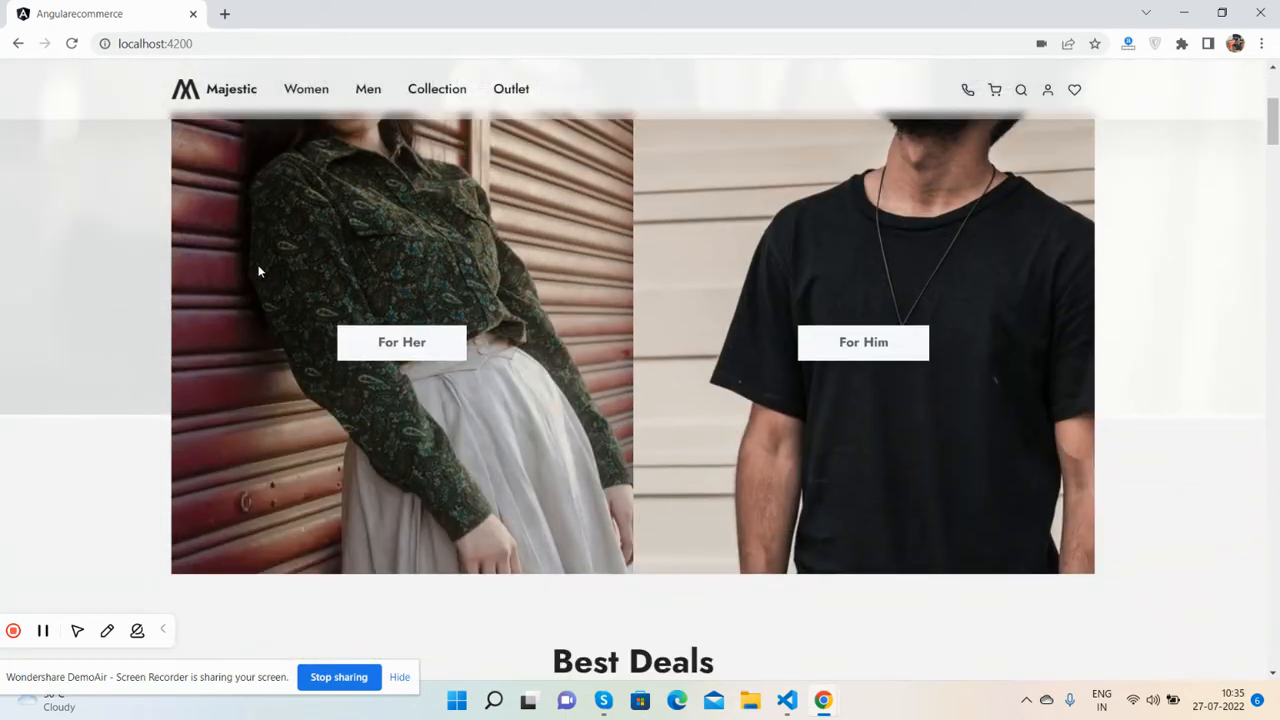
mouse_move(845, 345)
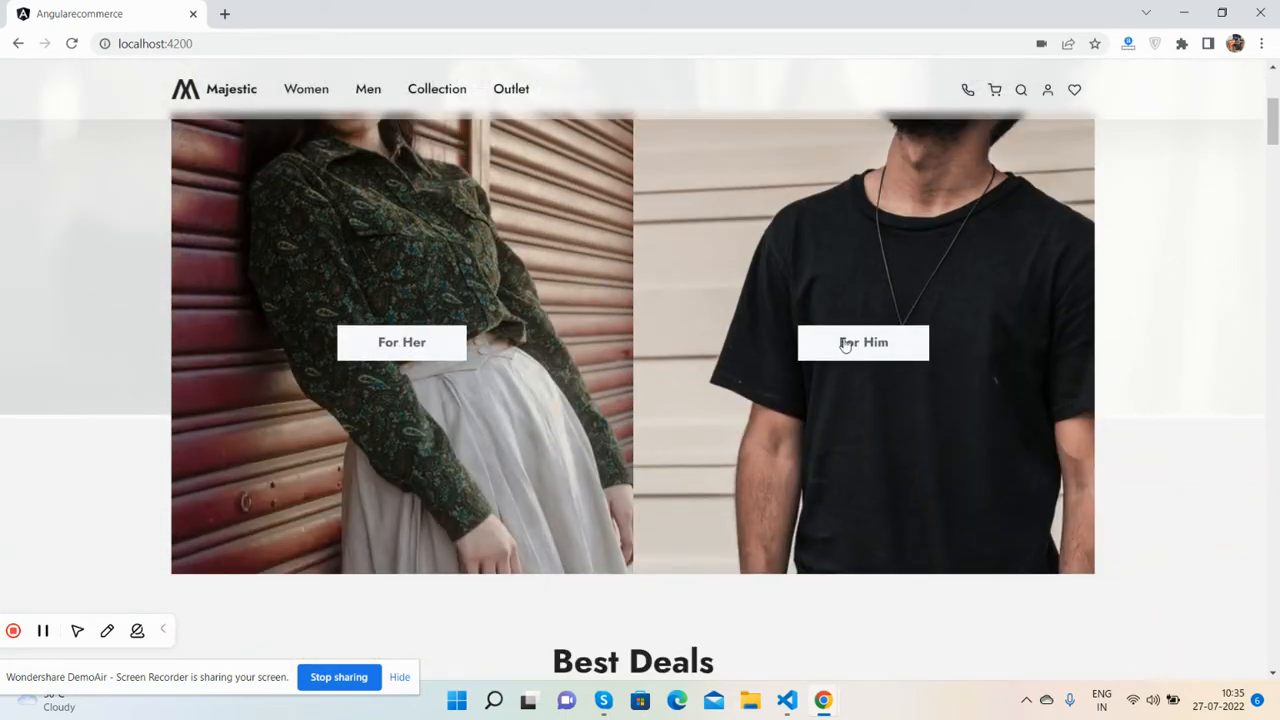
scroll(down, 3)
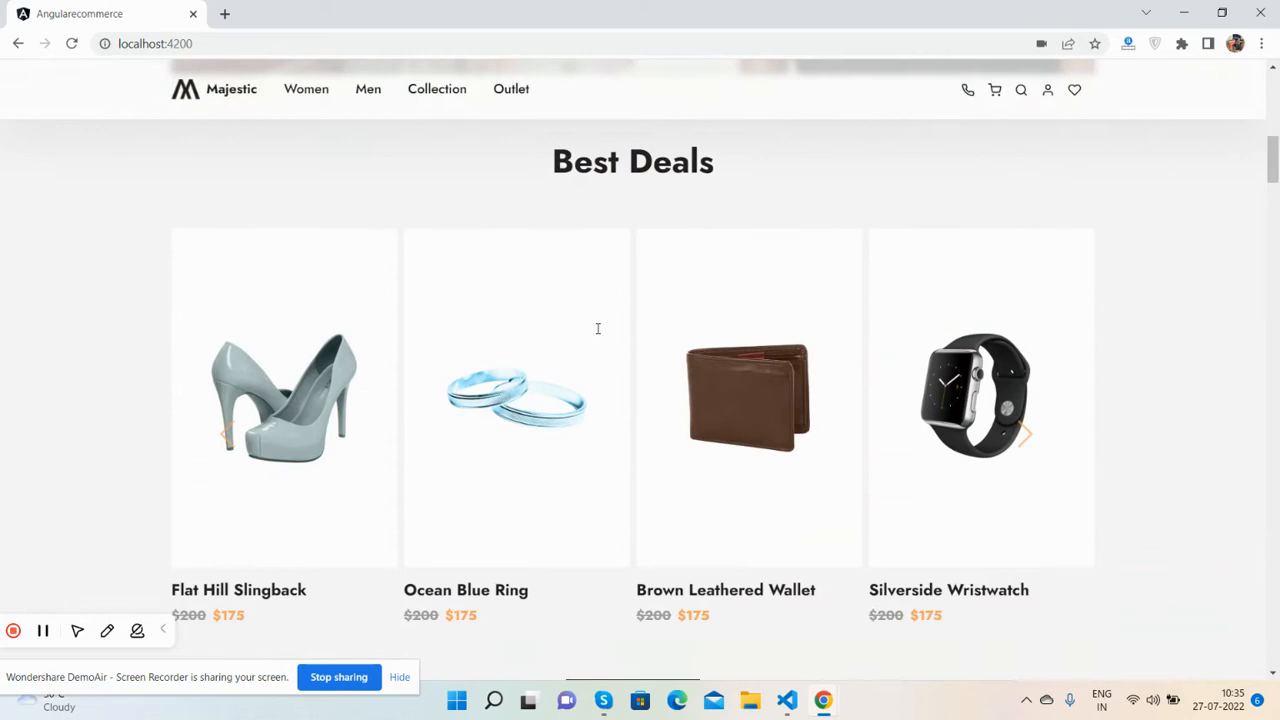
click(1025, 435)
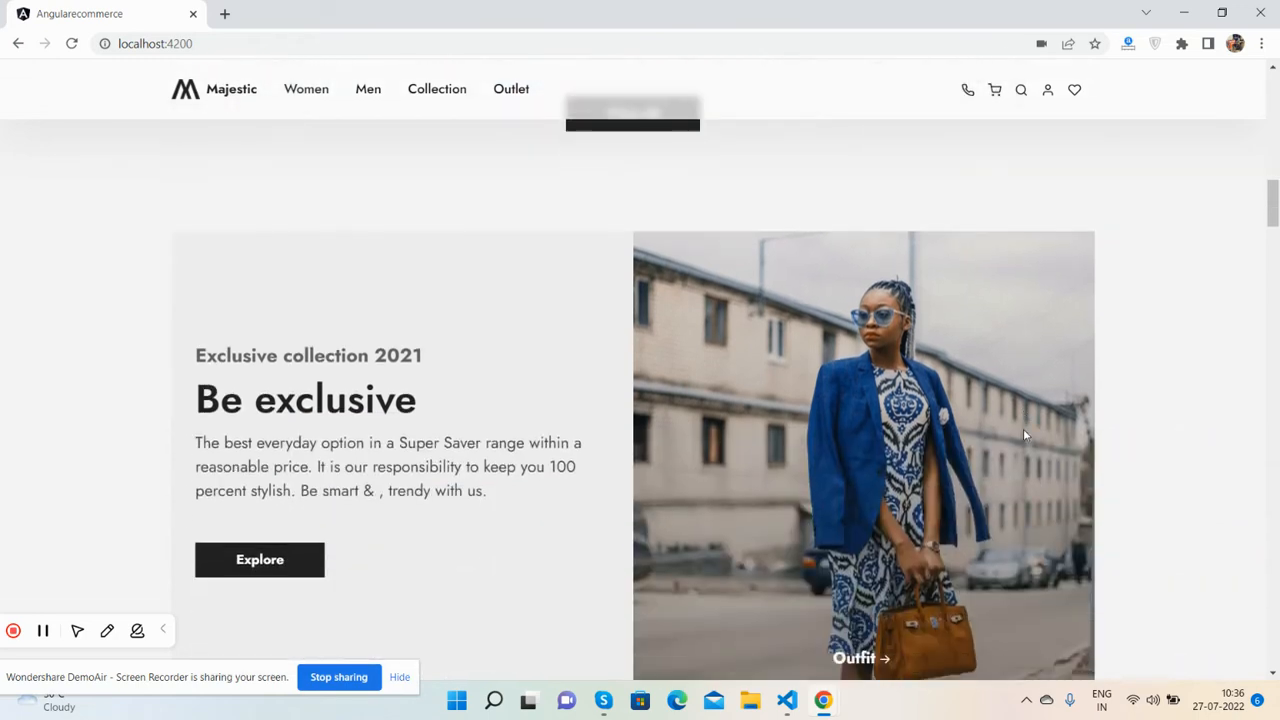
scroll(down, 3)
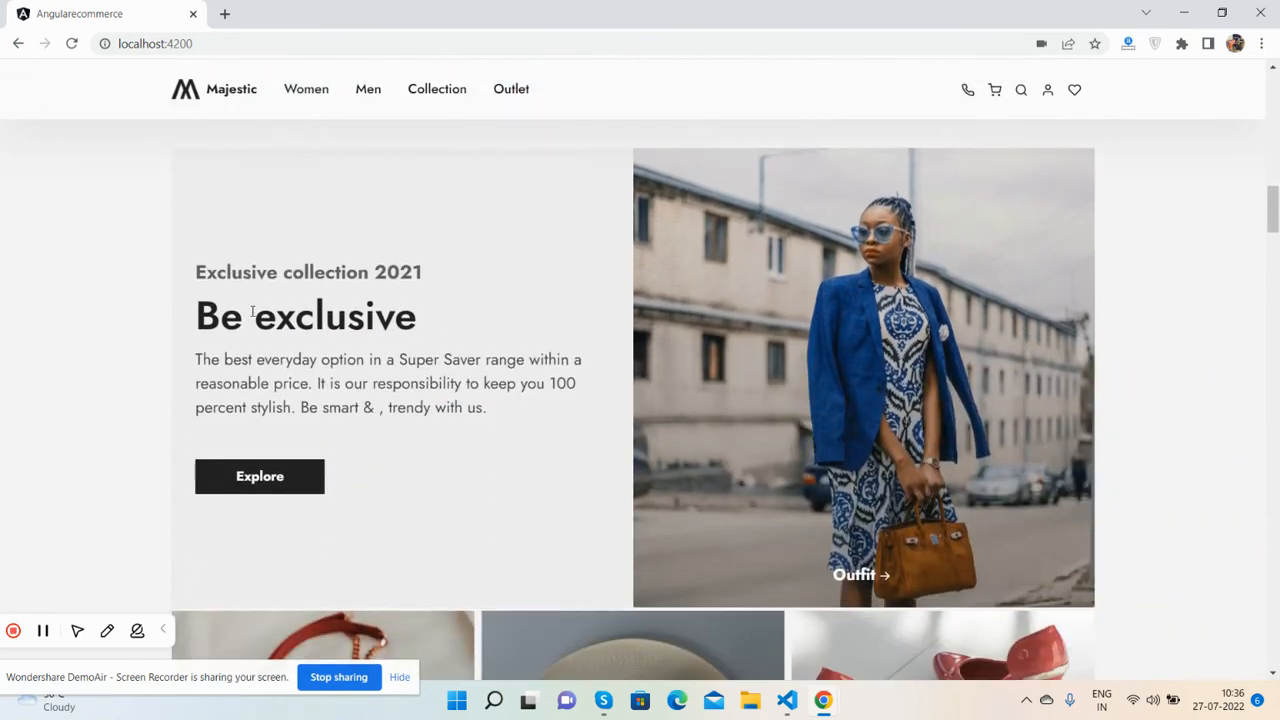
scroll(down, 3)
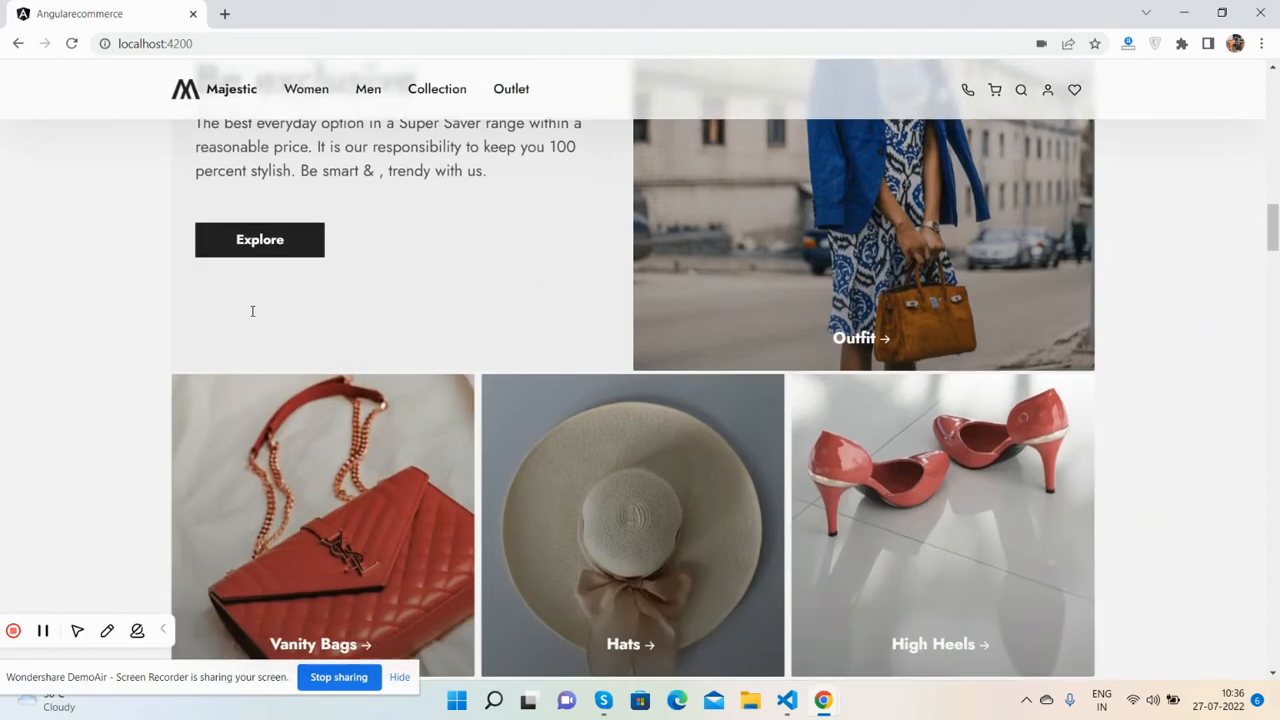
scroll(down, 3)
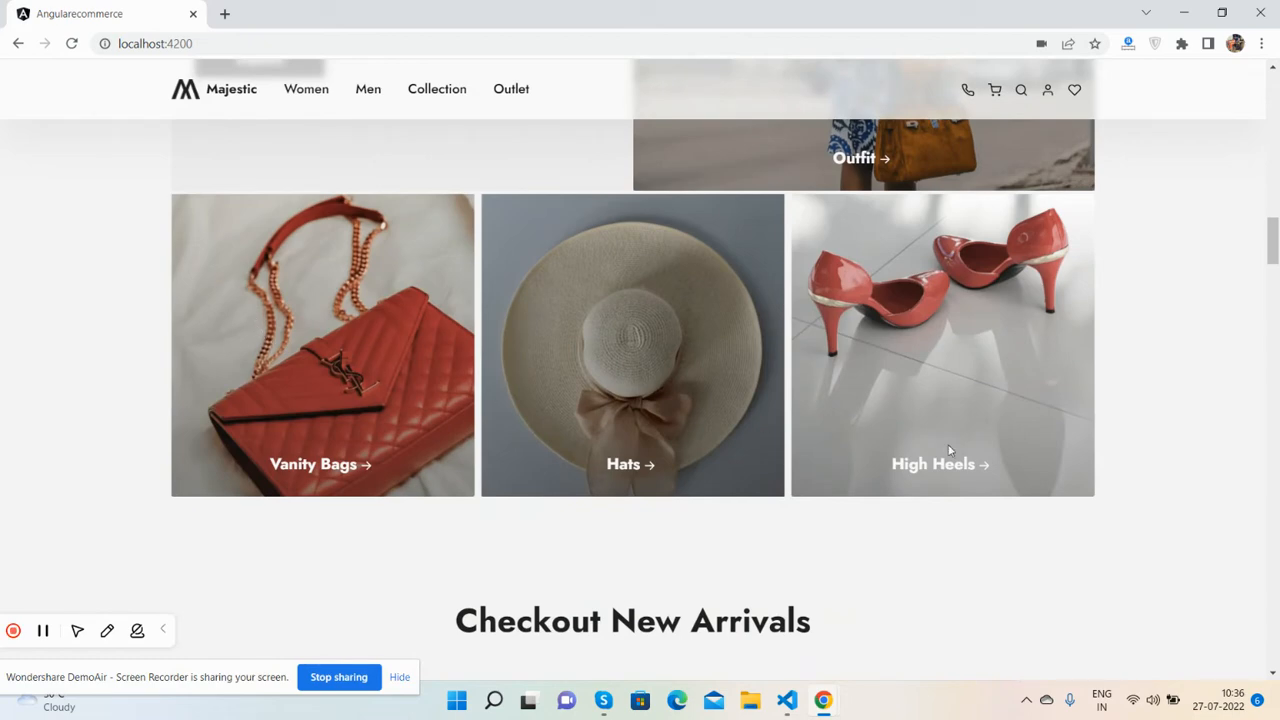
scroll(down, 3)
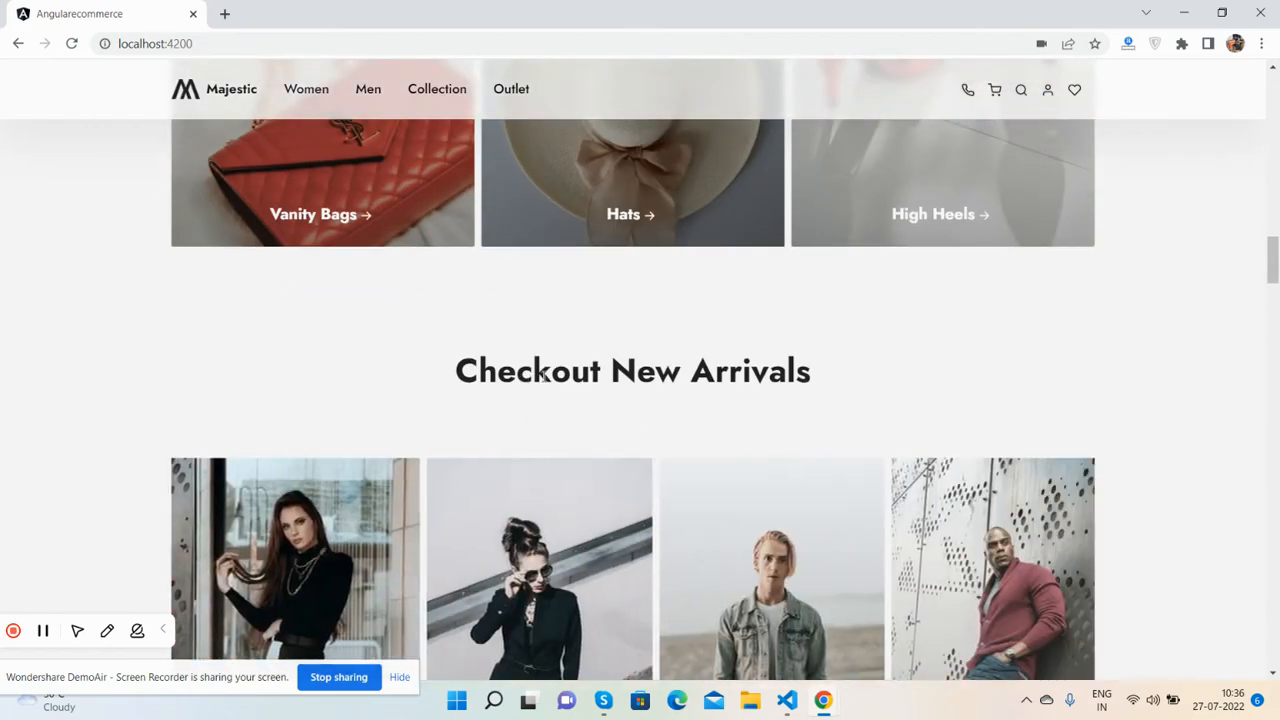
scroll(down, 3)
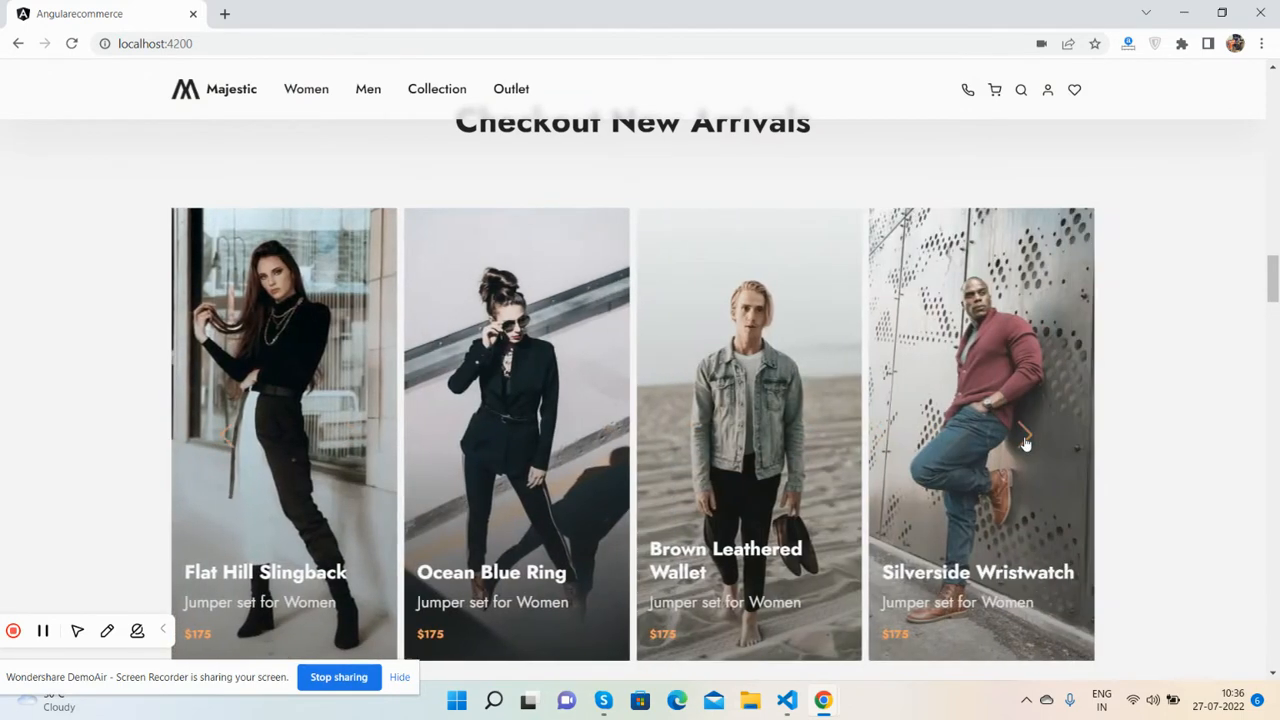
Browse the category tabs: women's Shoes and Sunglasses, then men's Shirt and Sunglasses
scroll(down, 3)
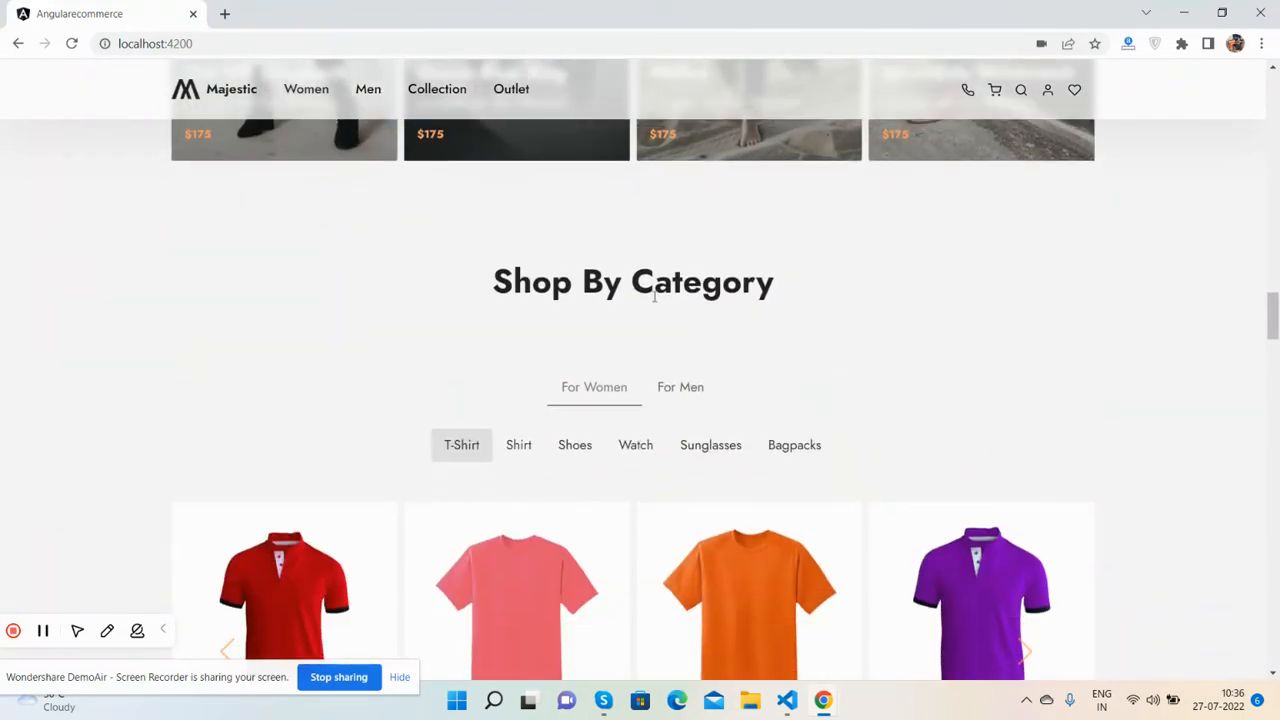
scroll(down, 3)
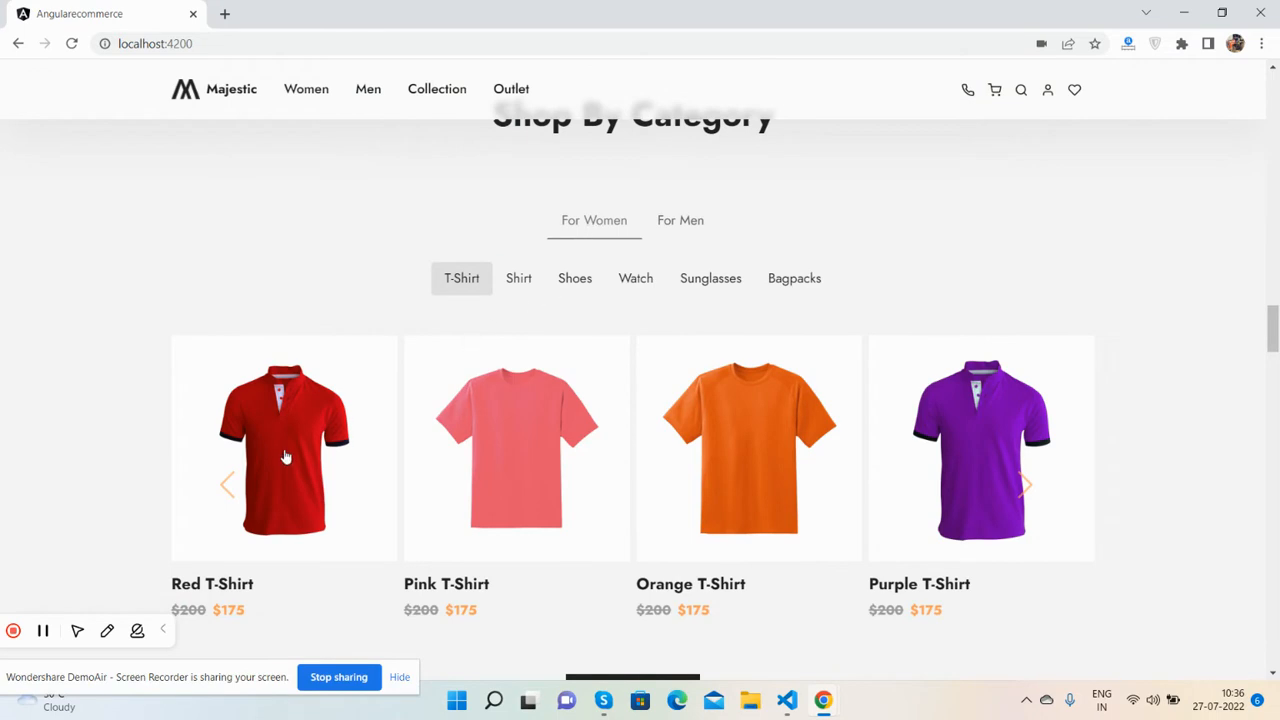
mouse_move(544, 324)
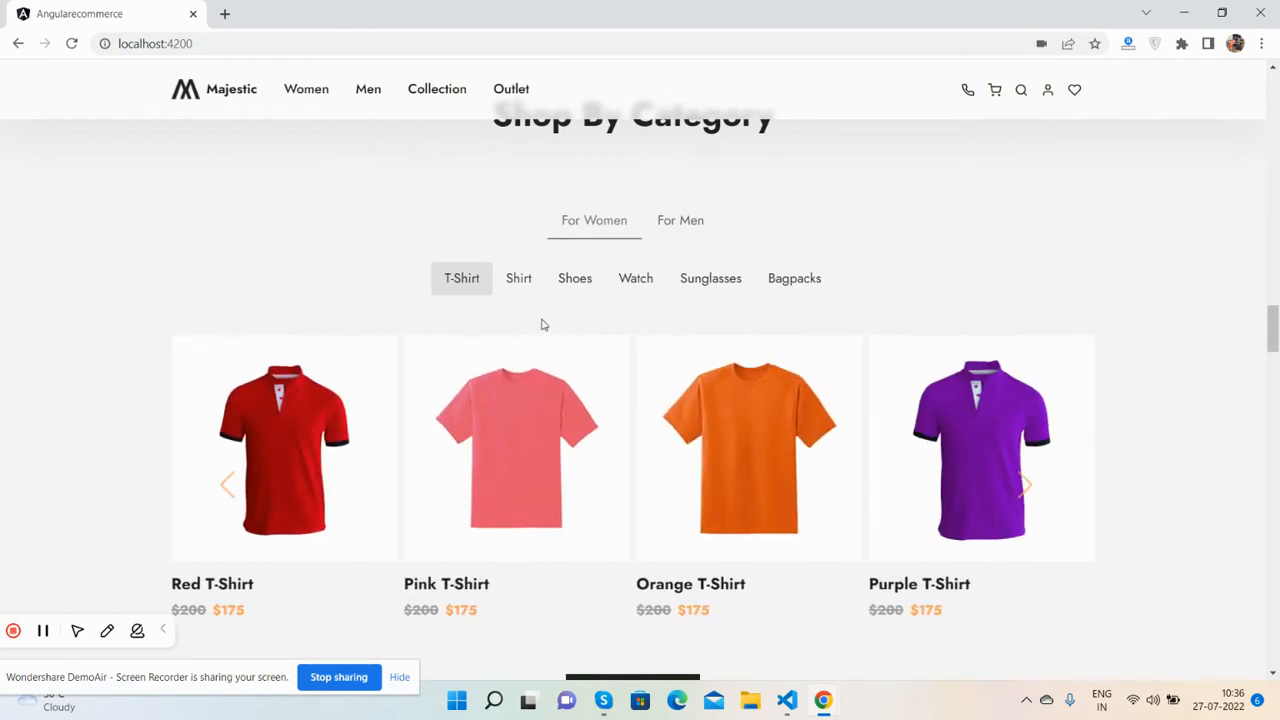
click(574, 278)
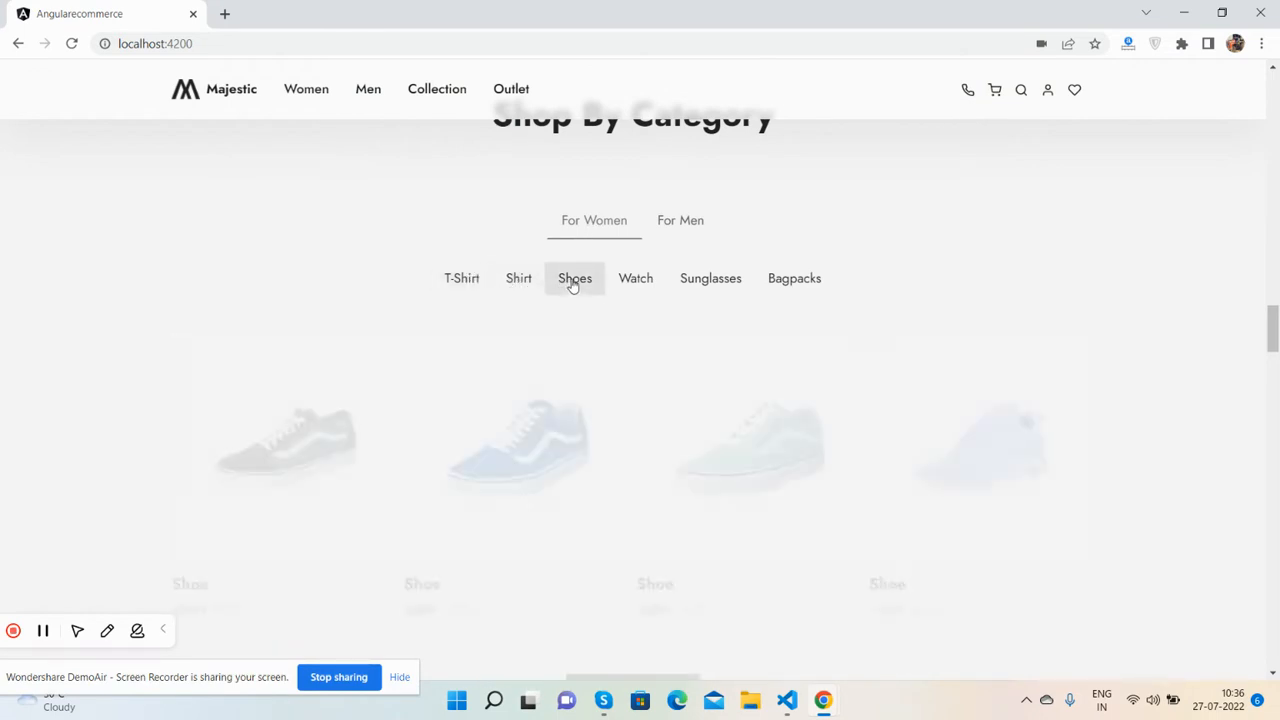
click(710, 278)
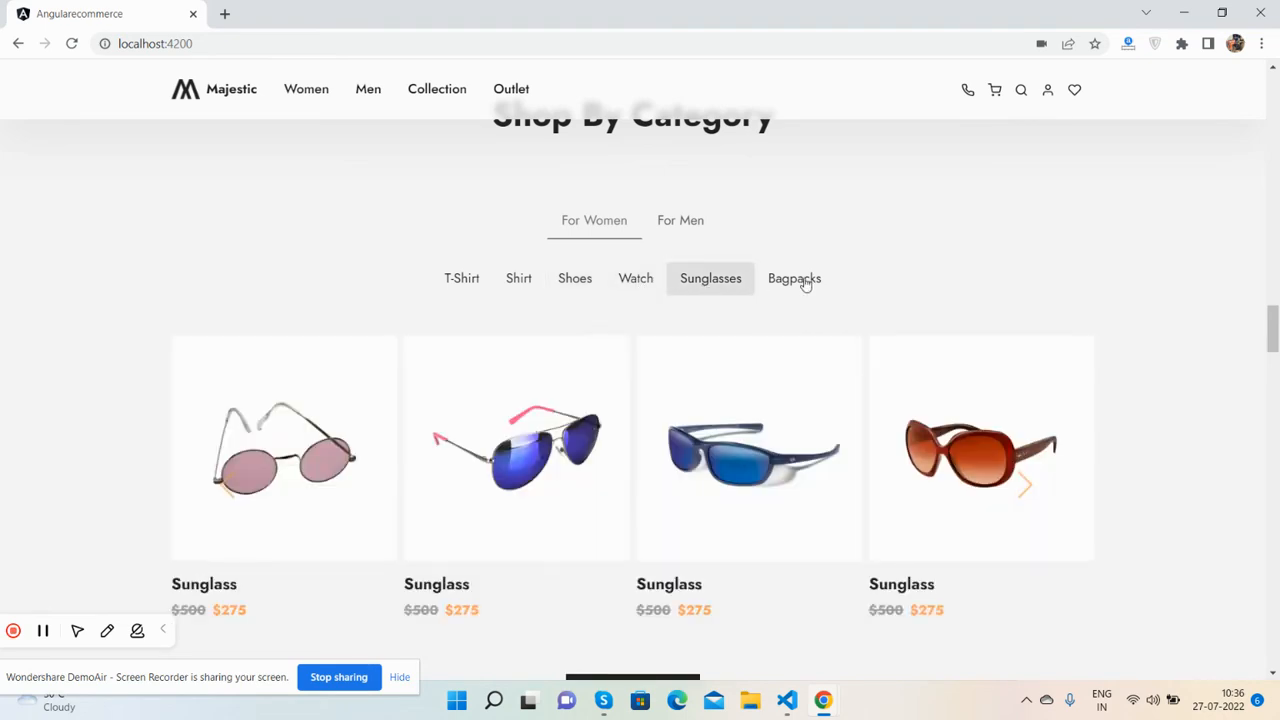
click(680, 220)
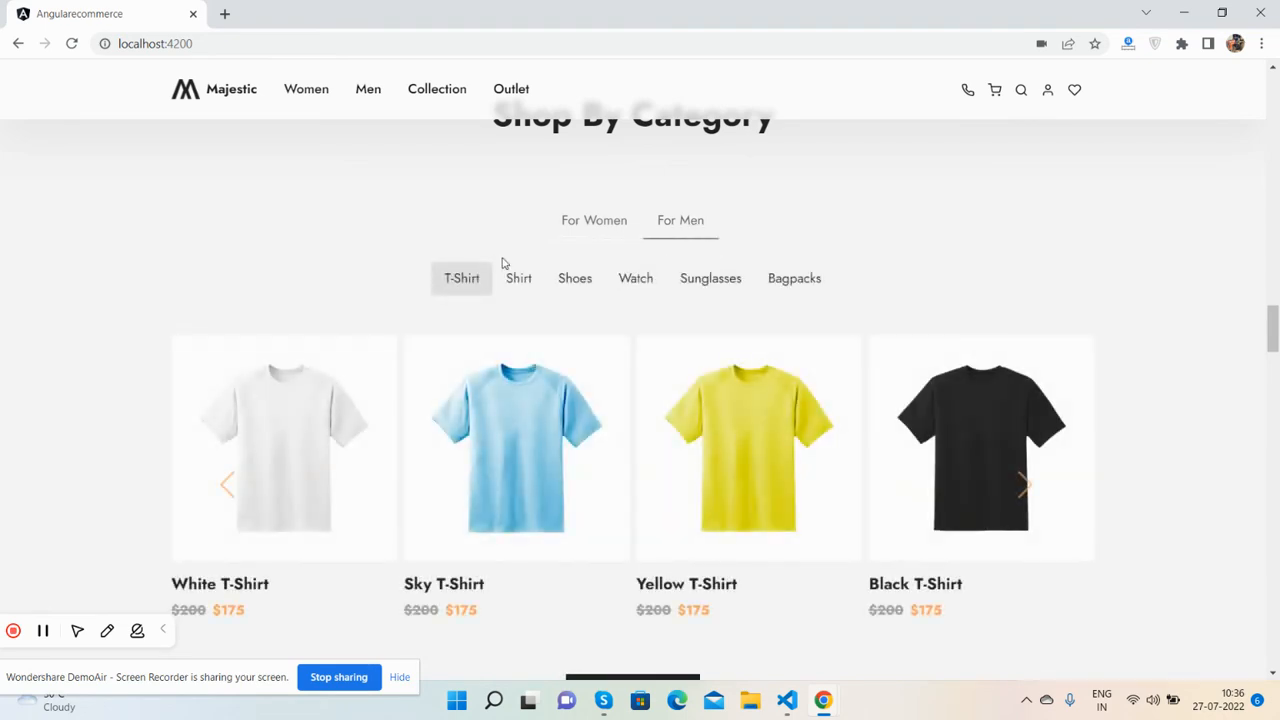
click(518, 278)
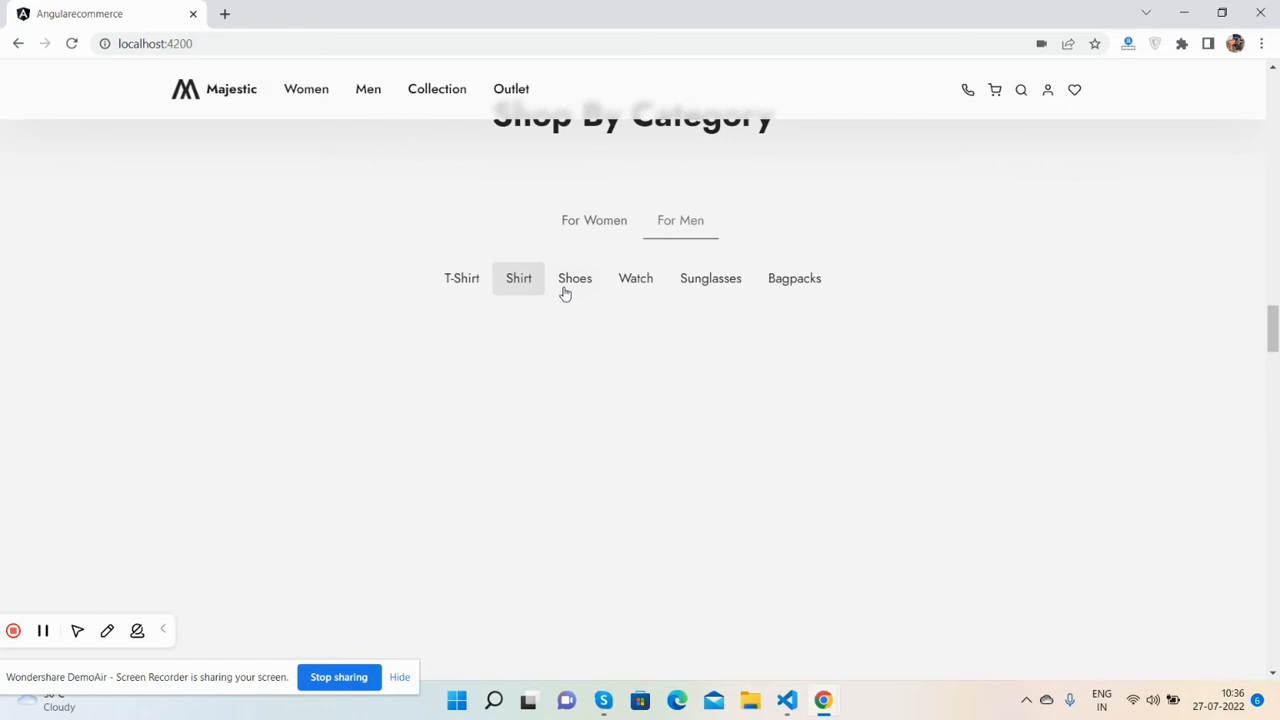
click(710, 278)
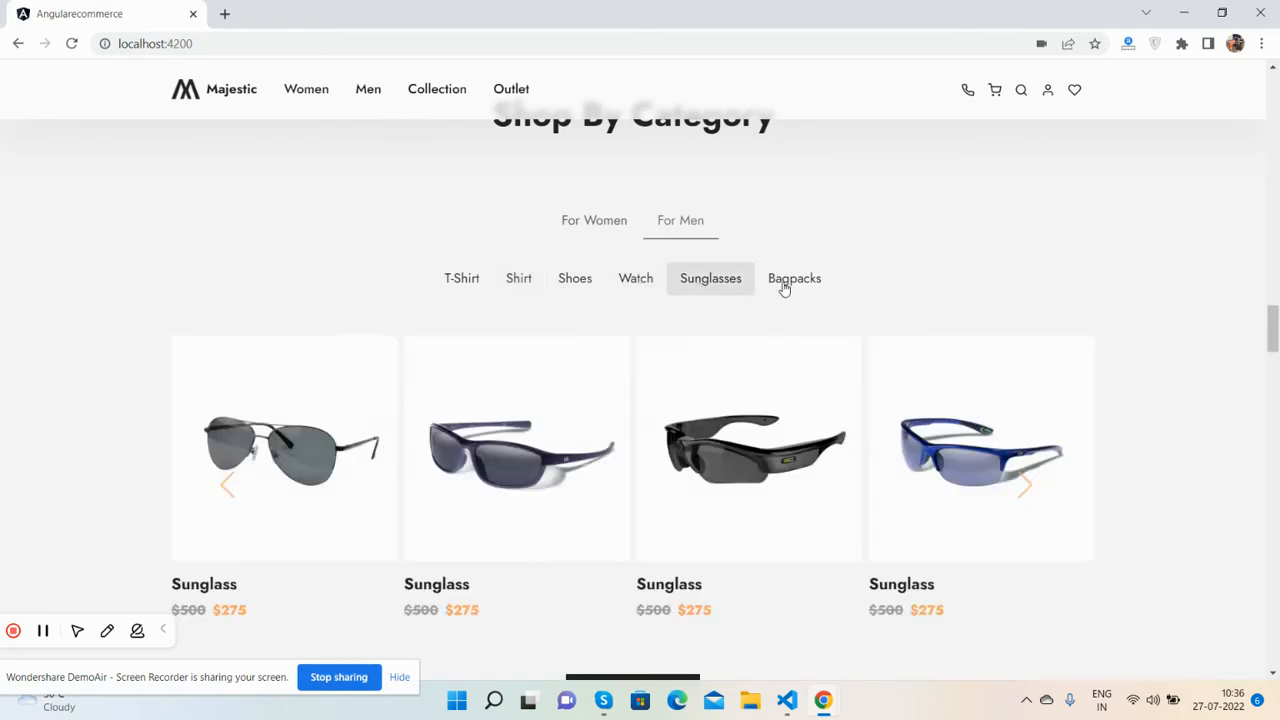
click(794, 278)
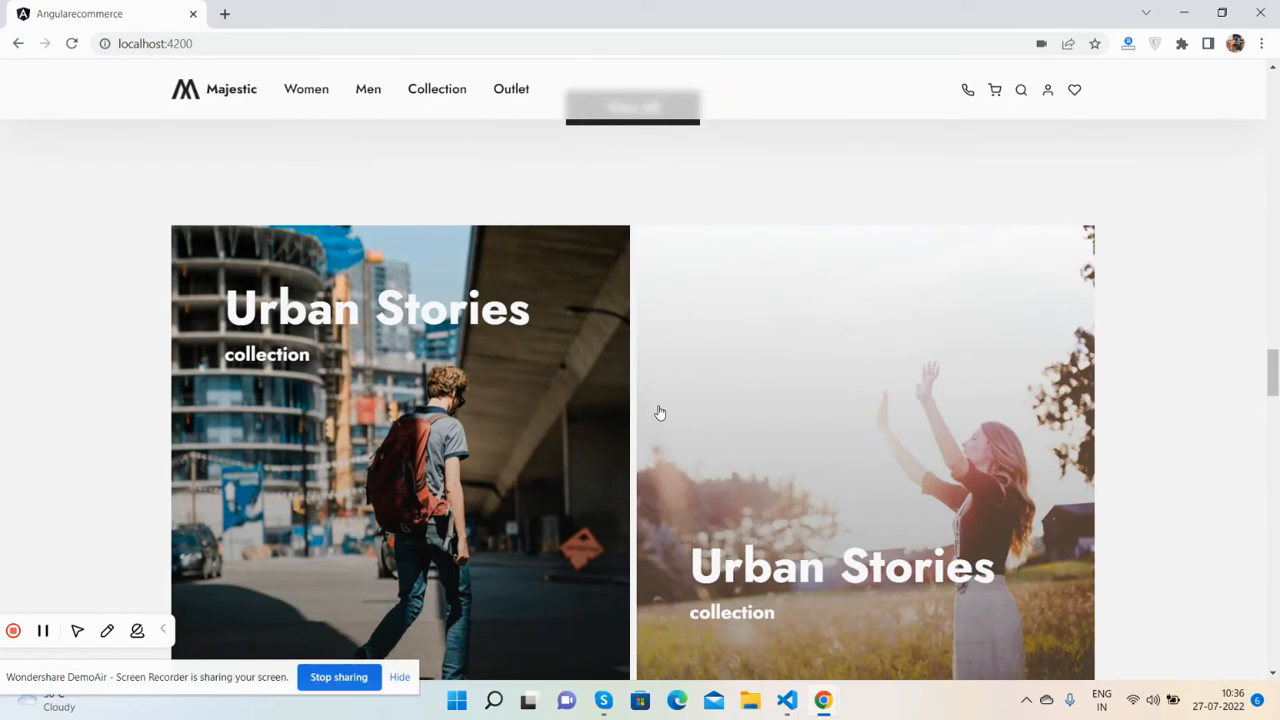
Scroll down past Best Sellers, the categories and the blog cards to the outlets banner
scroll(down, 3)
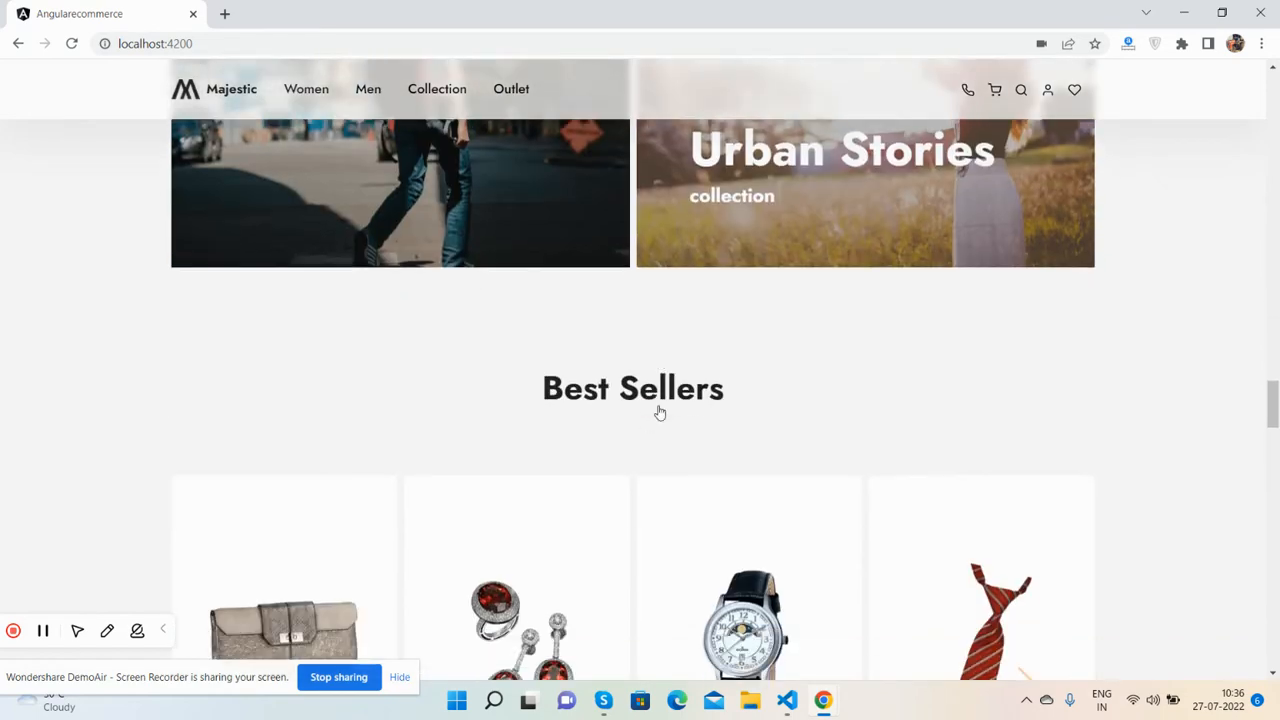
scroll(down, 3)
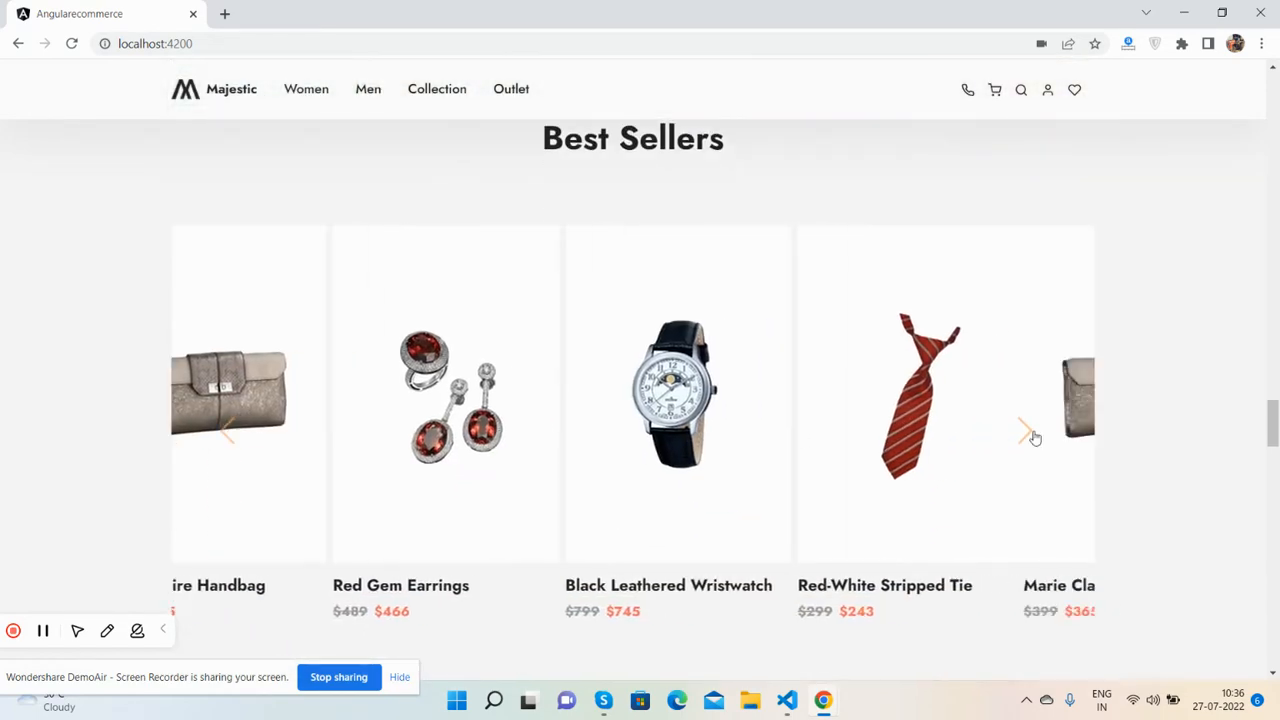
scroll(up, 3)
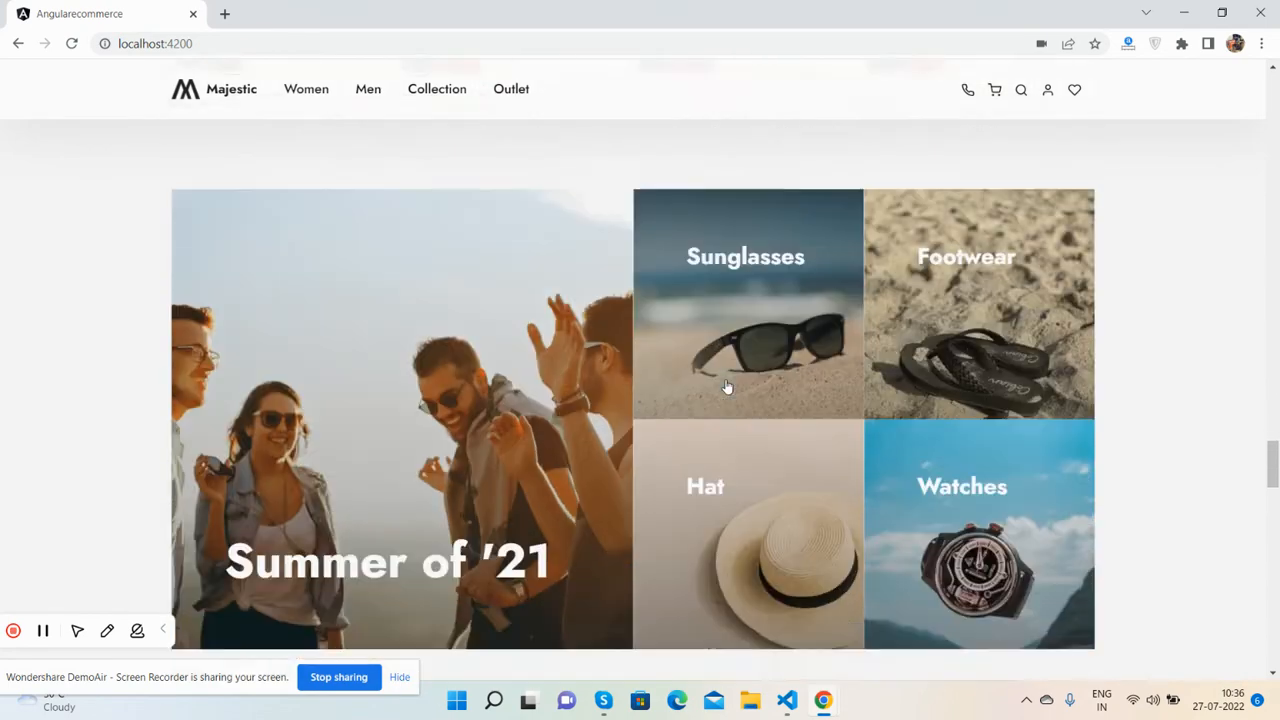
scroll(down, 3)
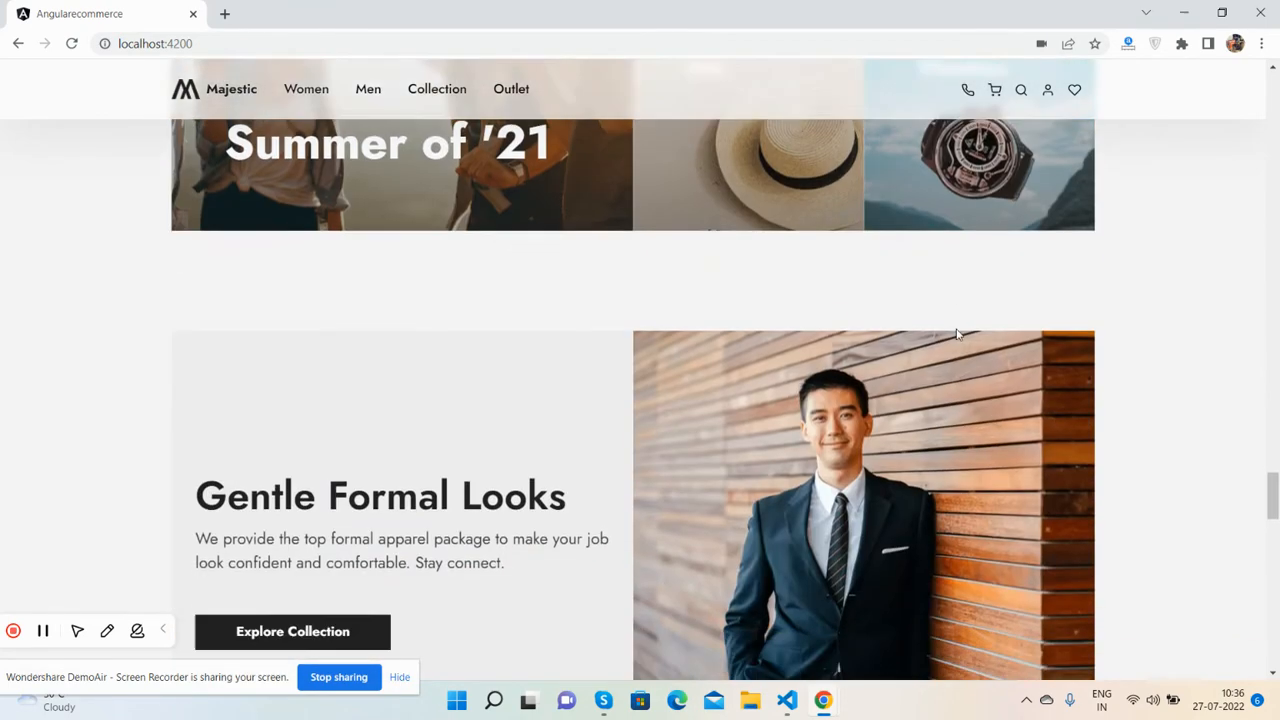
scroll(down, 3)
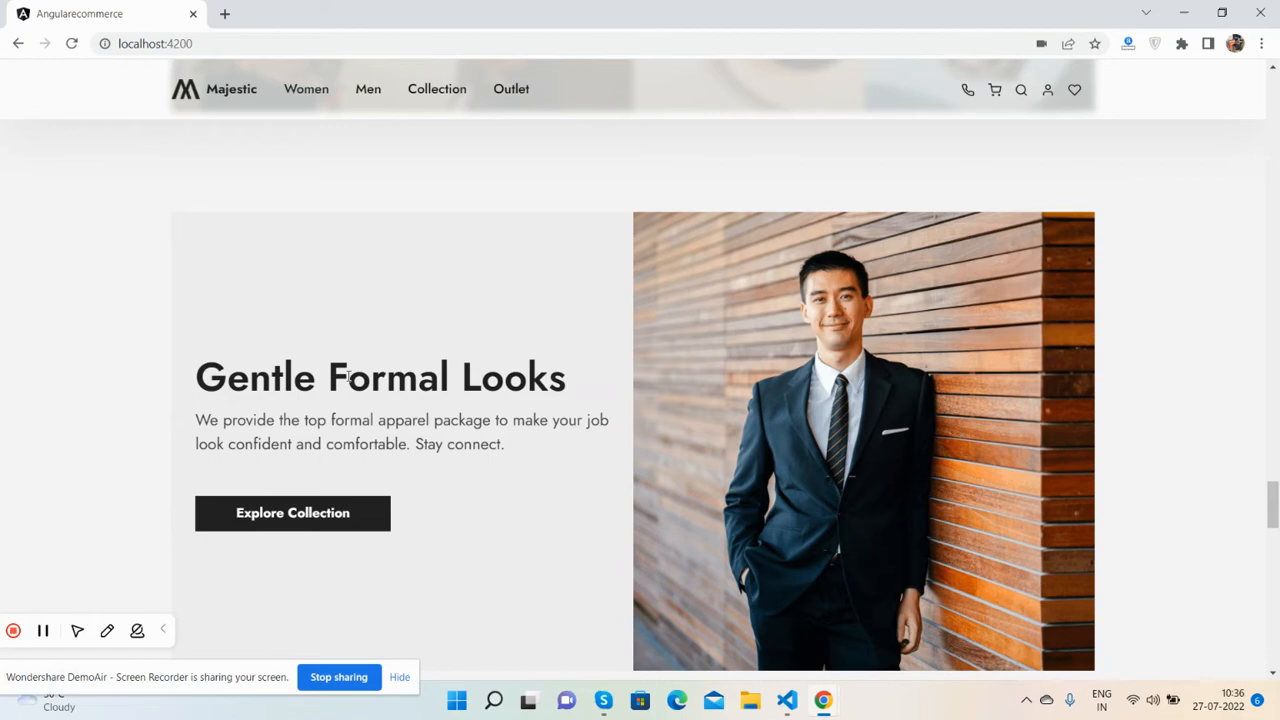
scroll(down, 3)
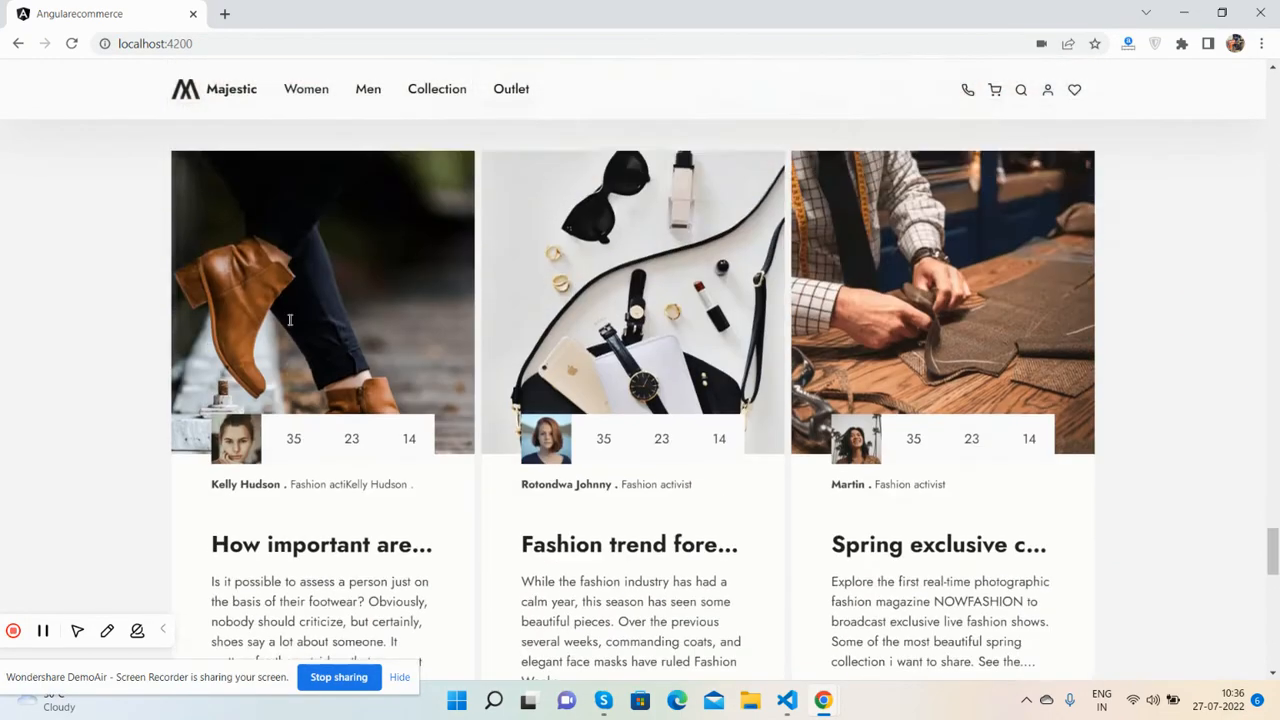
scroll(down, 3)
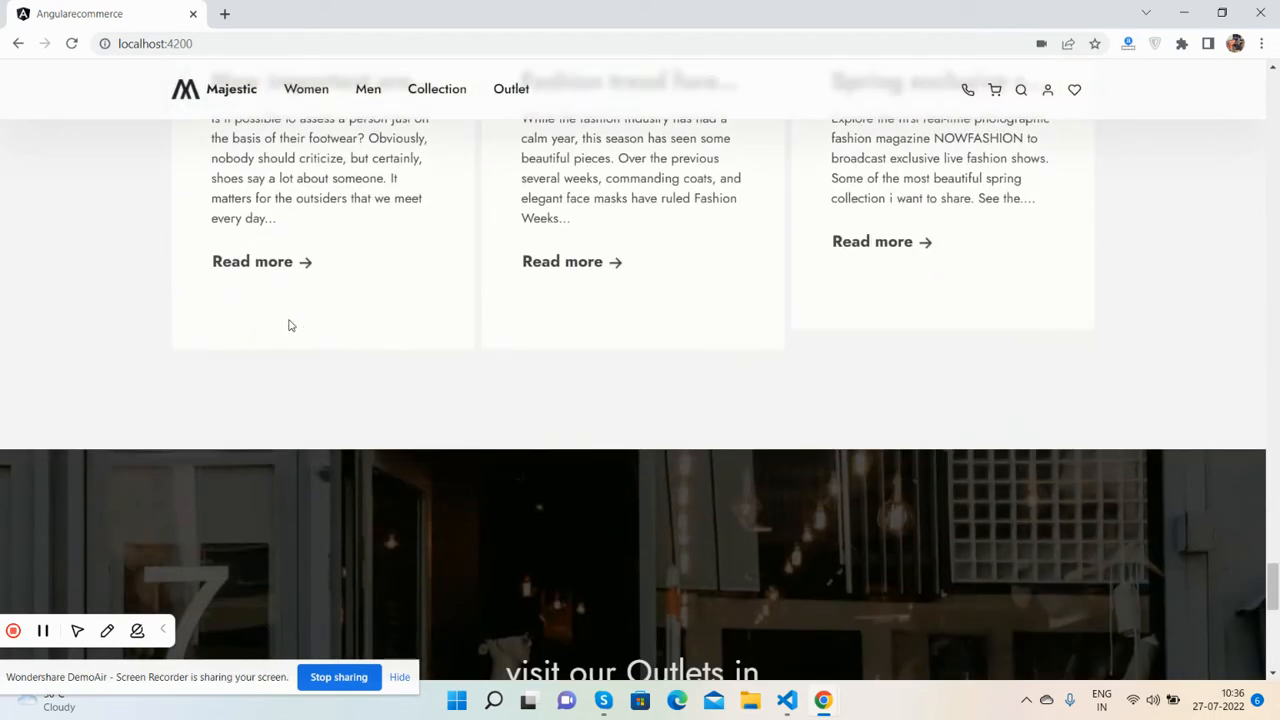
scroll(down, 3)
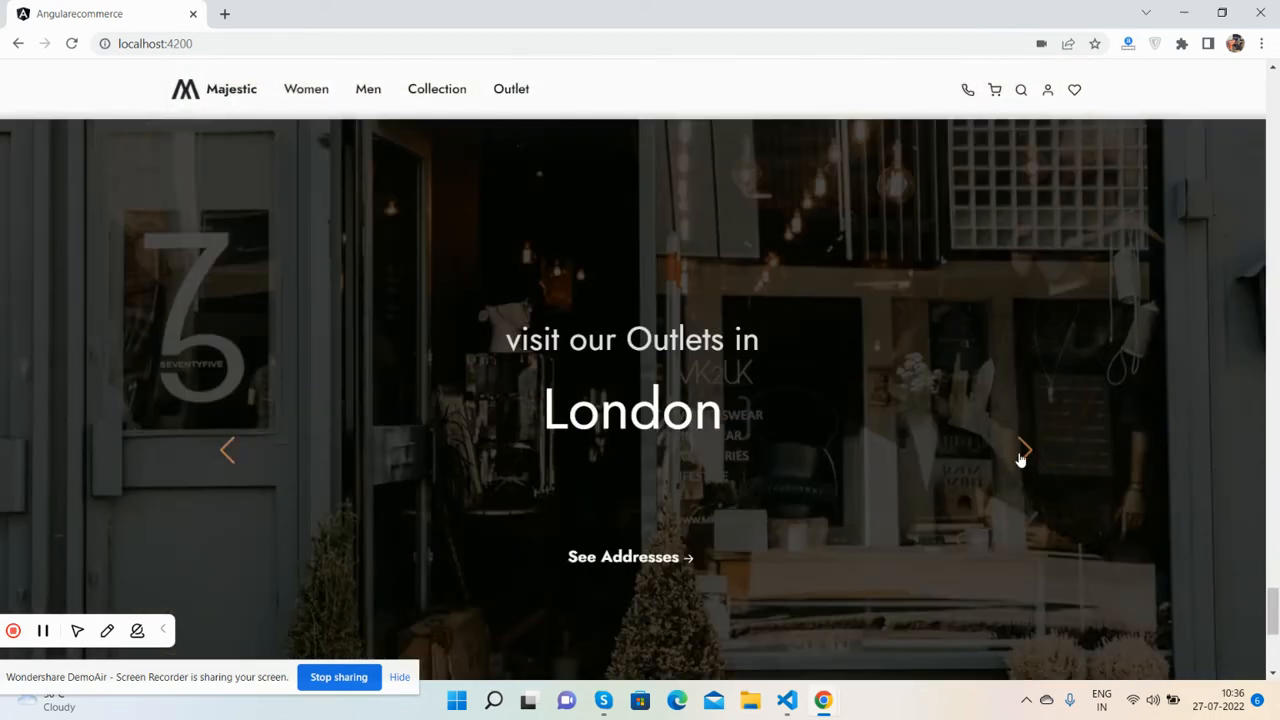
Advance the outlets banner from London to Birmingham and scroll to the footer
click(1024, 449)
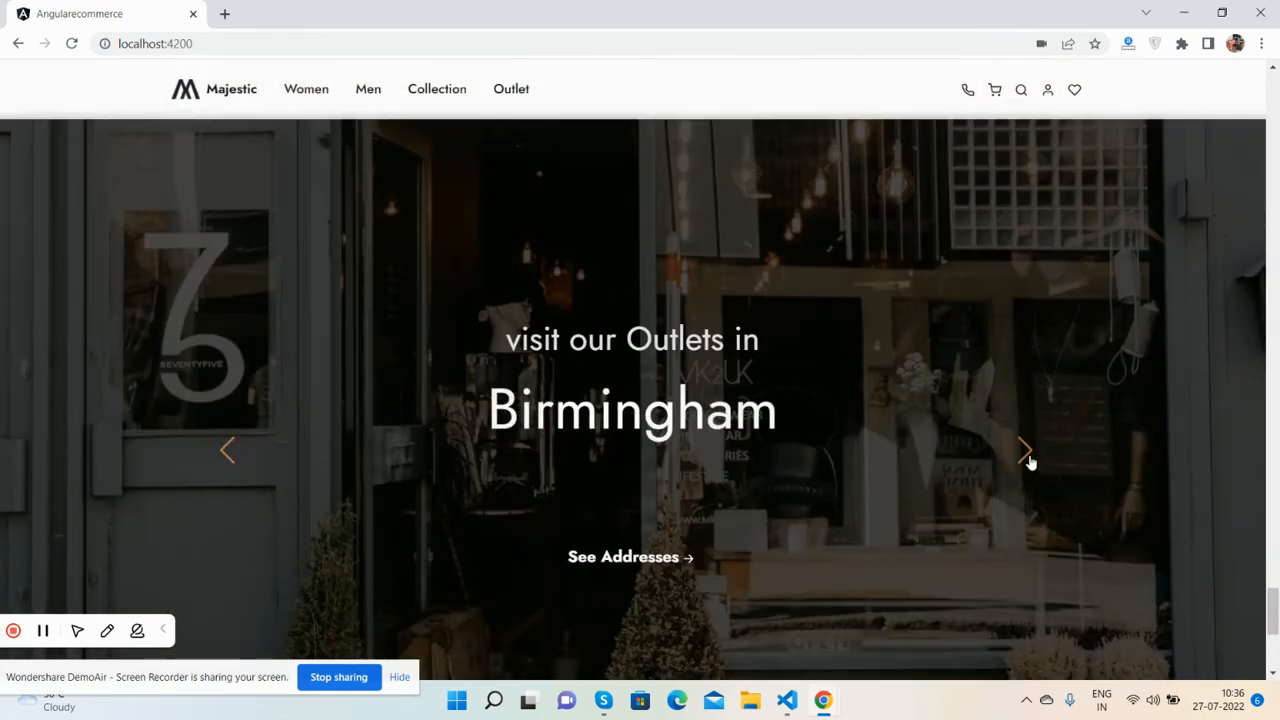
scroll(down, 3)
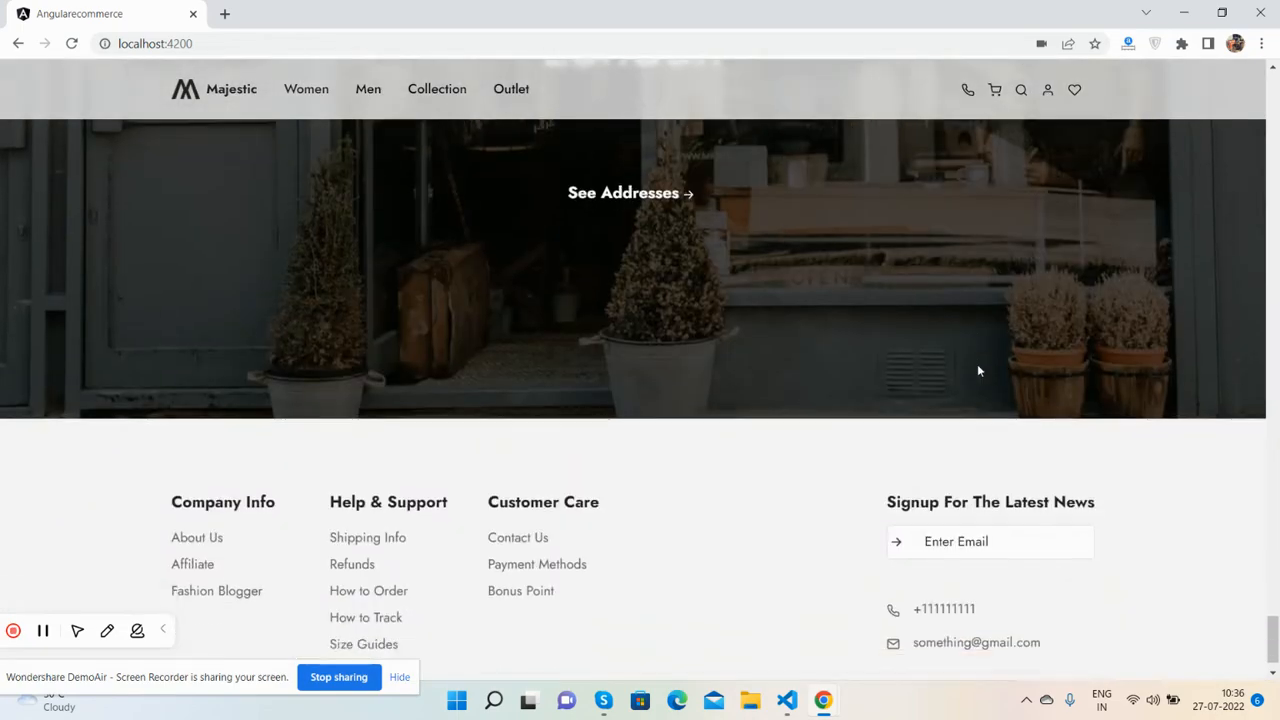
scroll(down, 3)
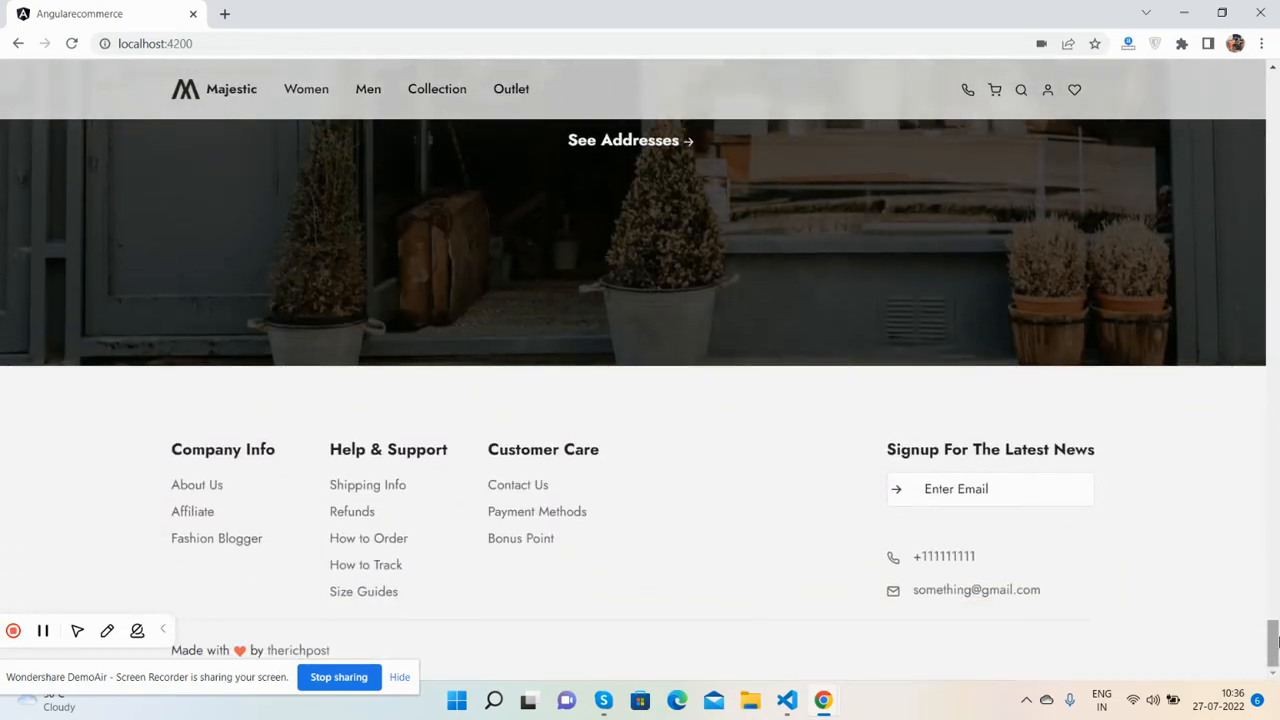
scroll(up, 3)
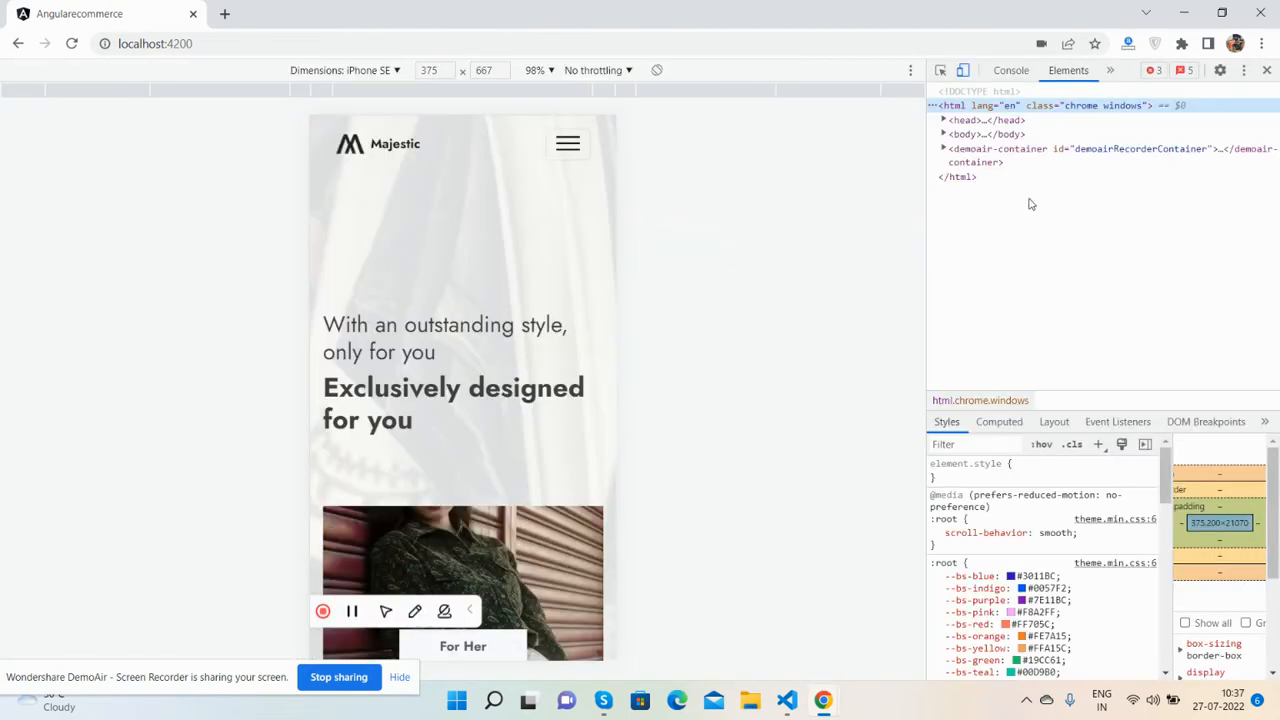
In the Elements panel, toggle the demoair-container node, expand body, and scroll the emulated page
click(943, 148)
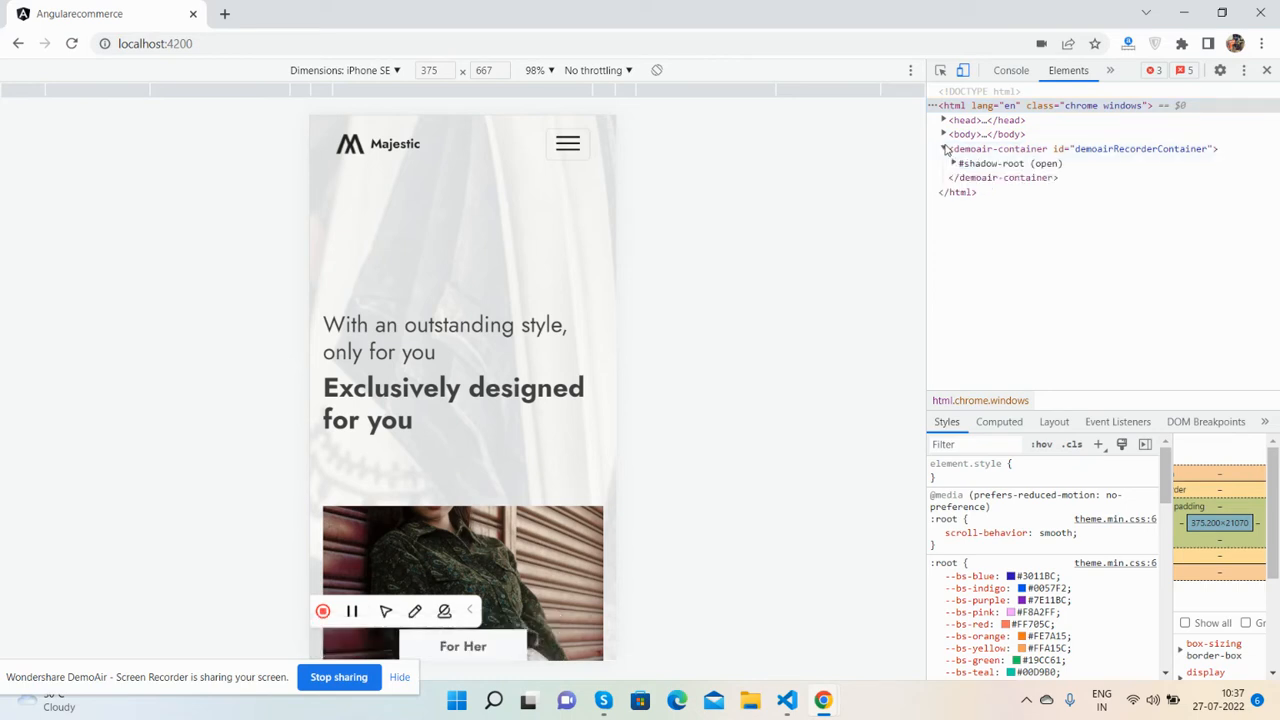
click(943, 148)
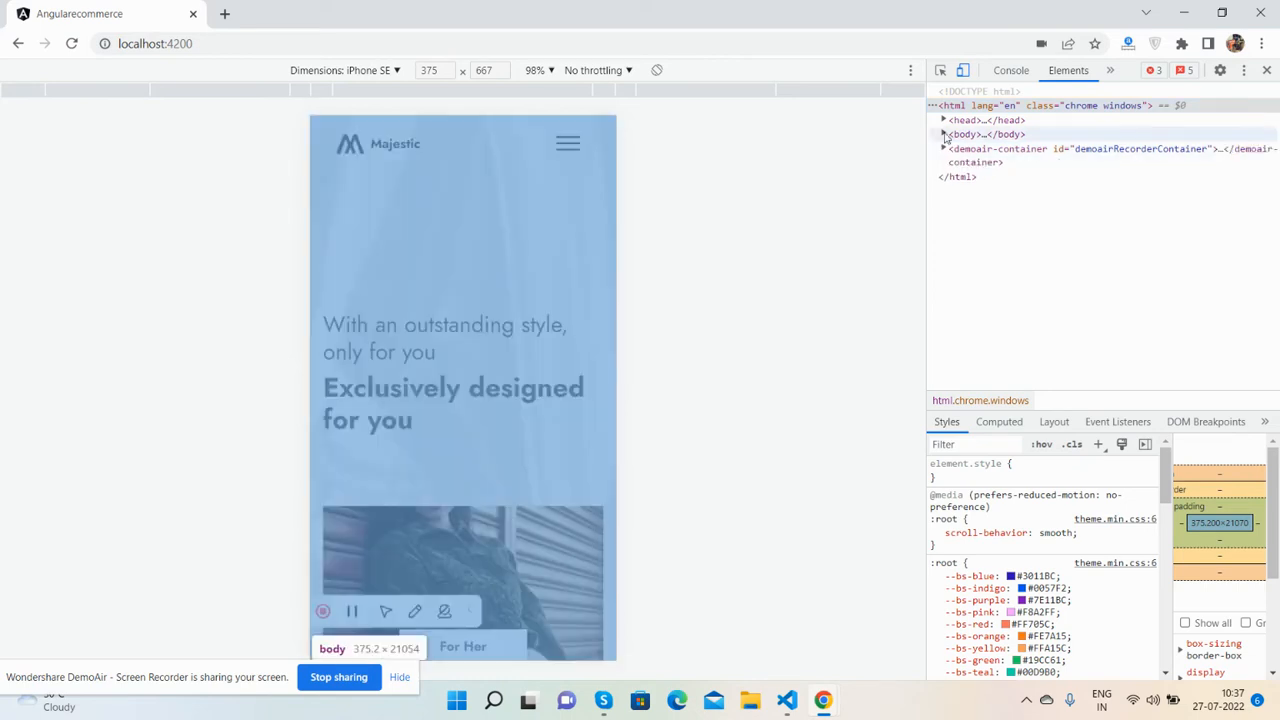
click(943, 134)
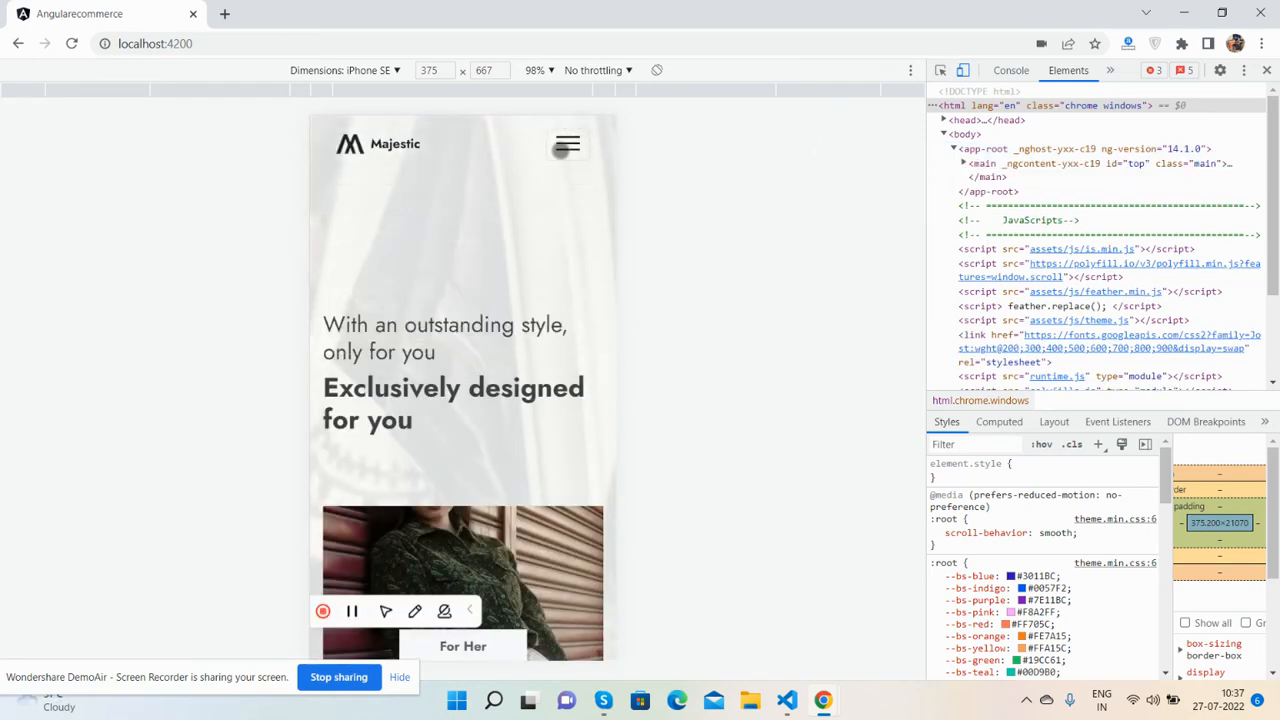
scroll(down, 3)
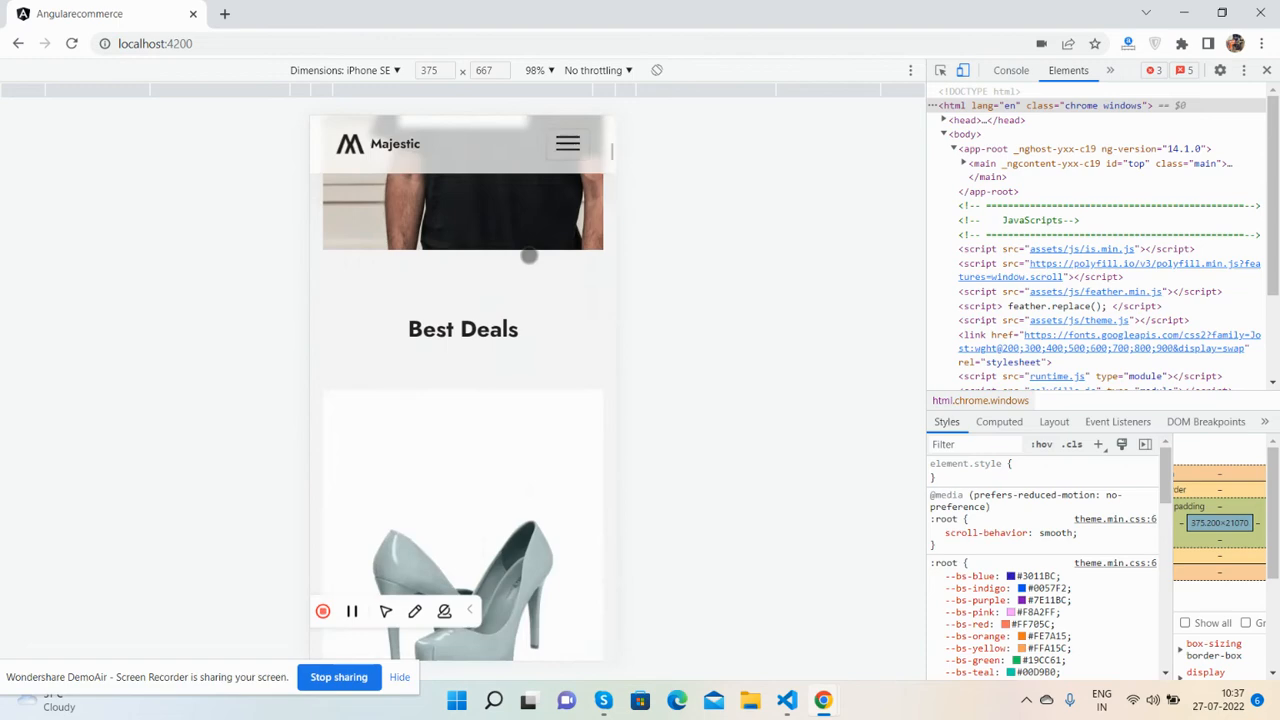
scroll(down, 3)
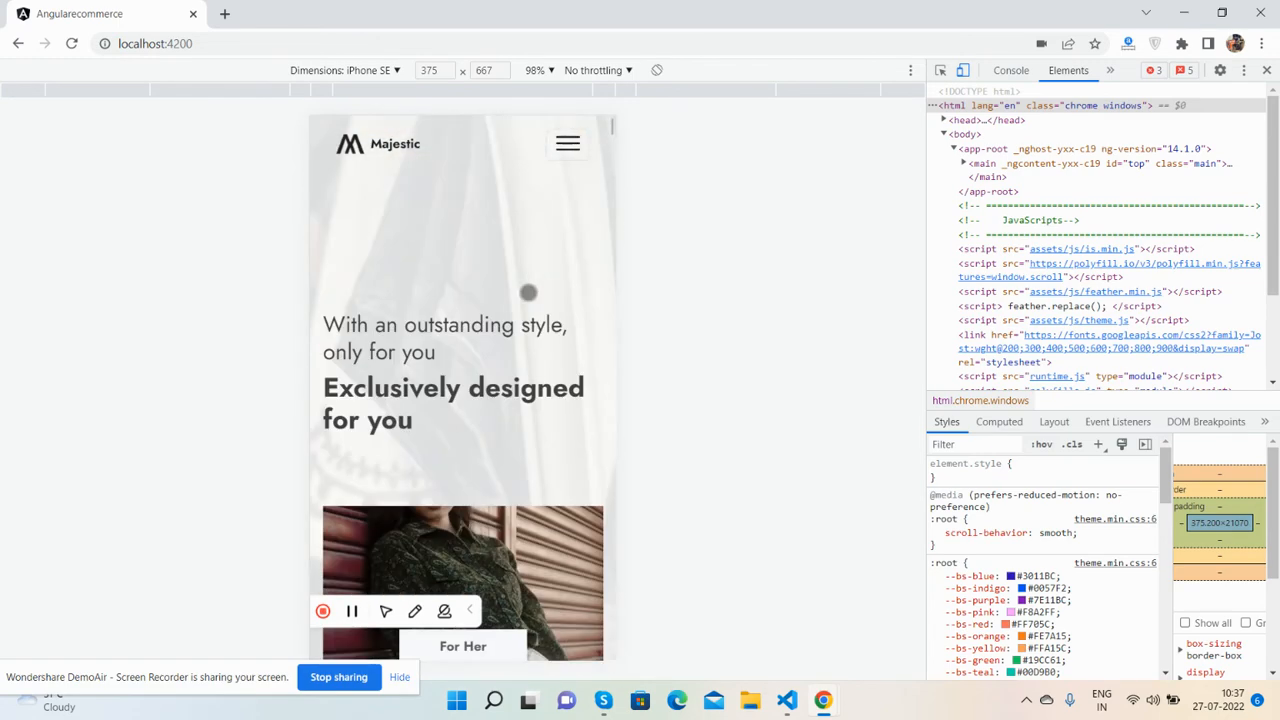
Switch the device emulation to iPhone 12 Pro, then to iPad Mini
click(345, 70)
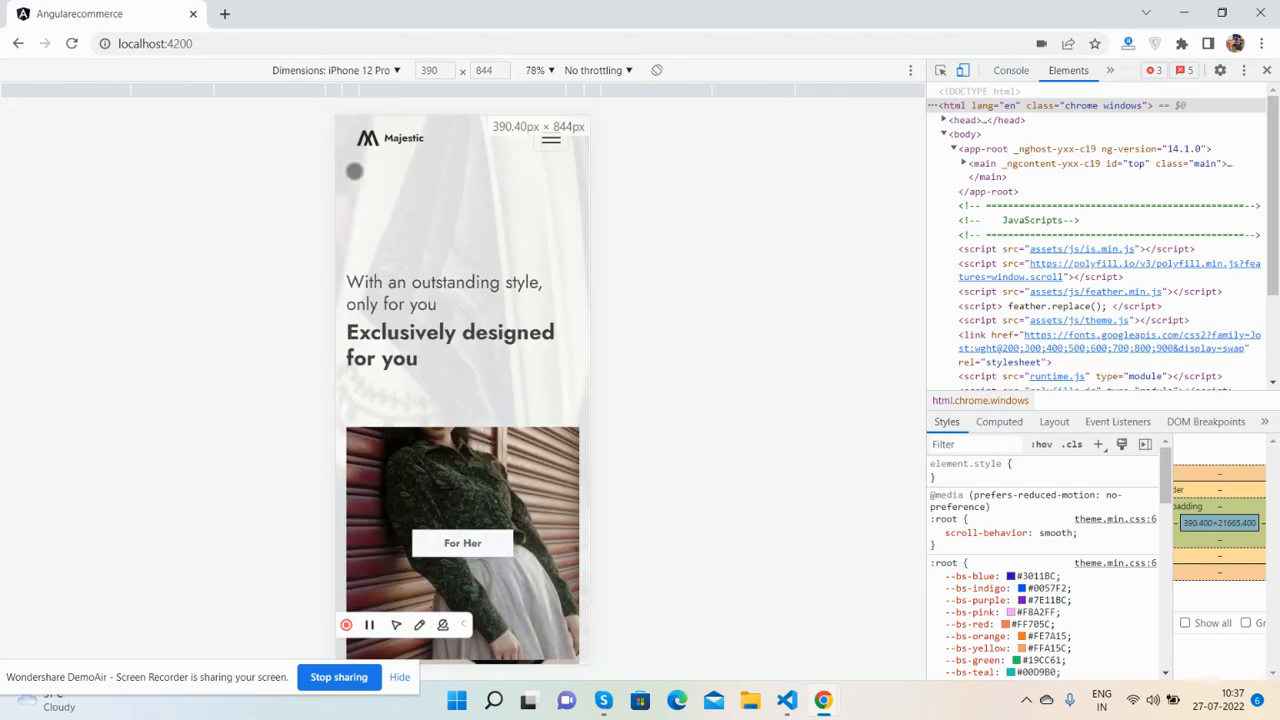
click(347, 70)
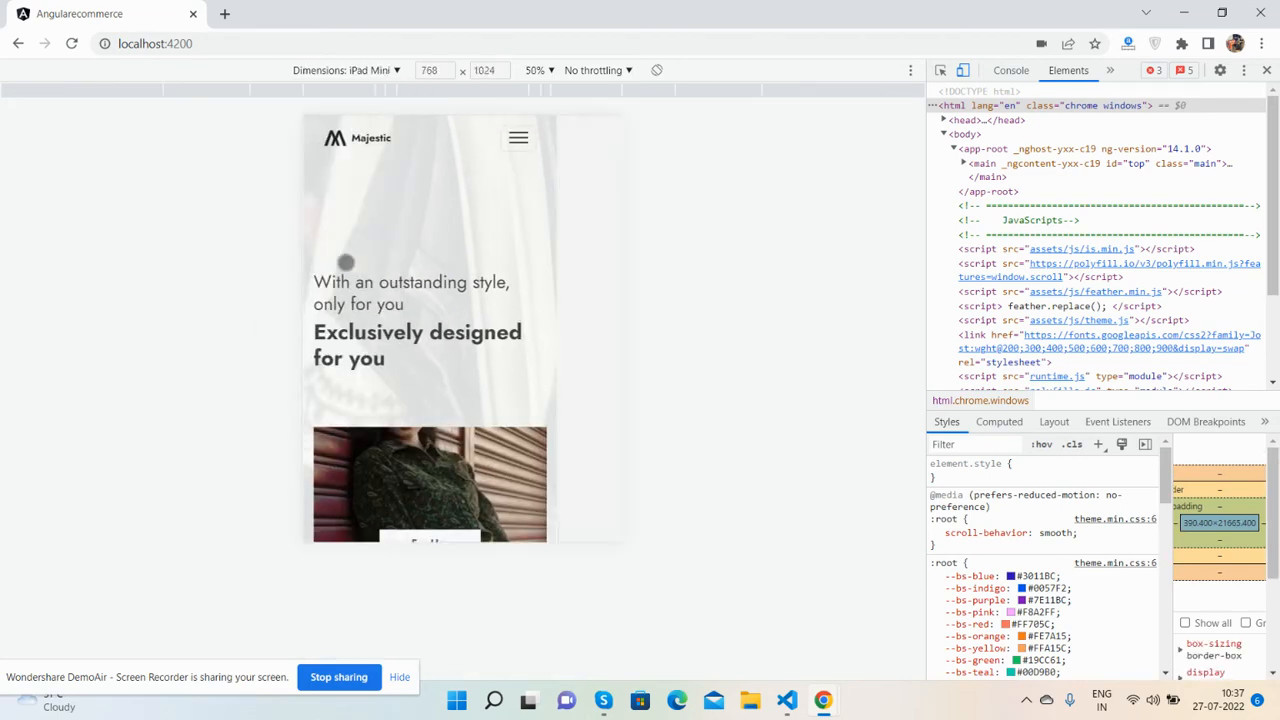
click(345, 70)
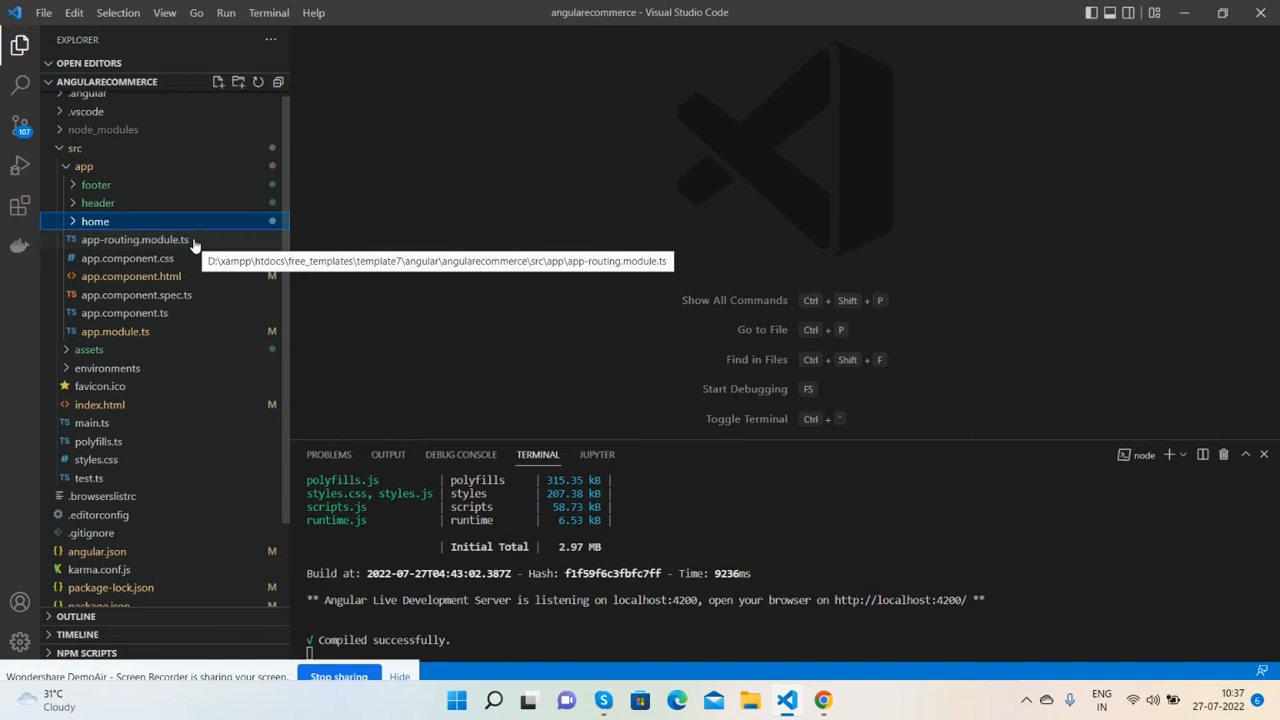
Review app.component.html, angular.json and index.html, close the editor, and return to Chrome
click(95, 221)
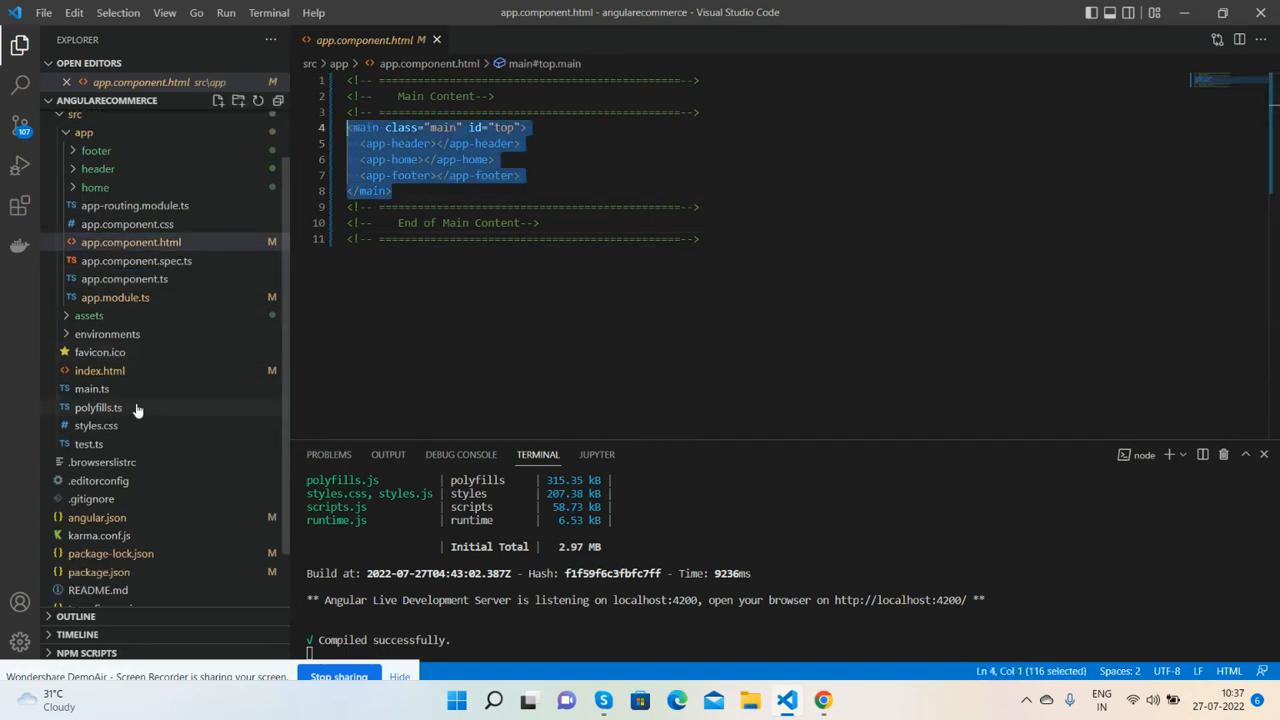
mouse_move(125, 512)
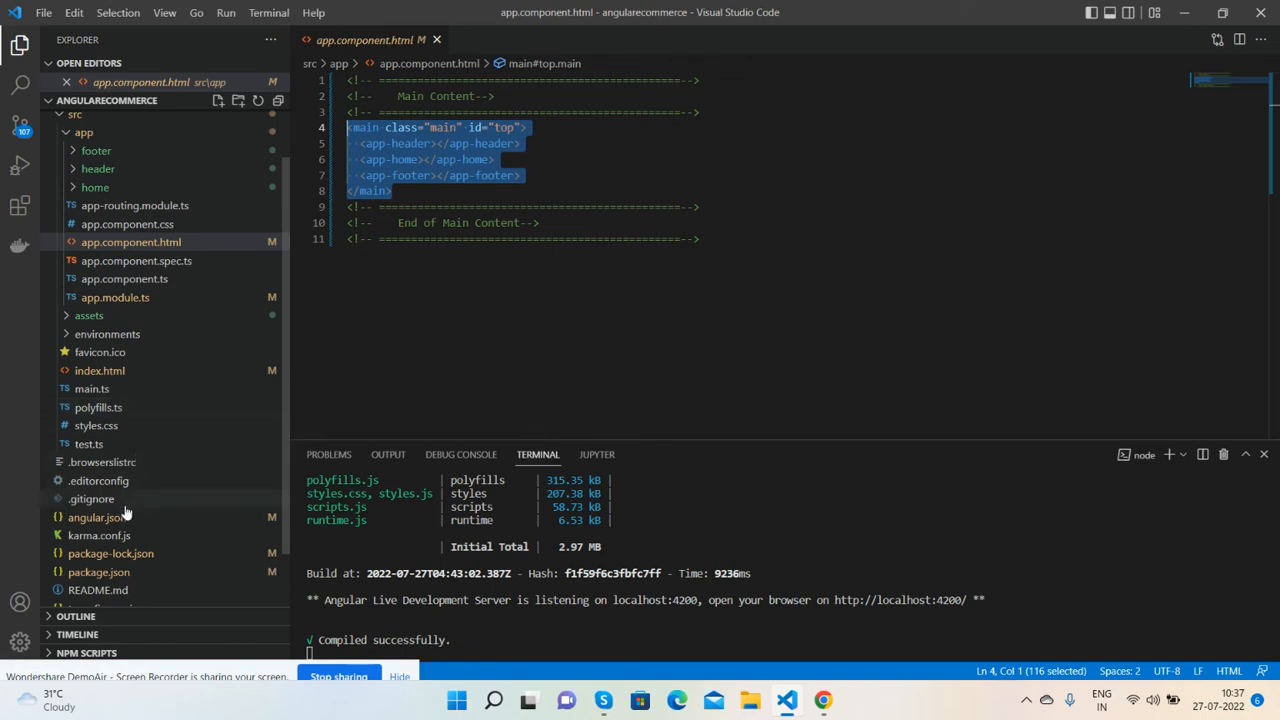
click(98, 517)
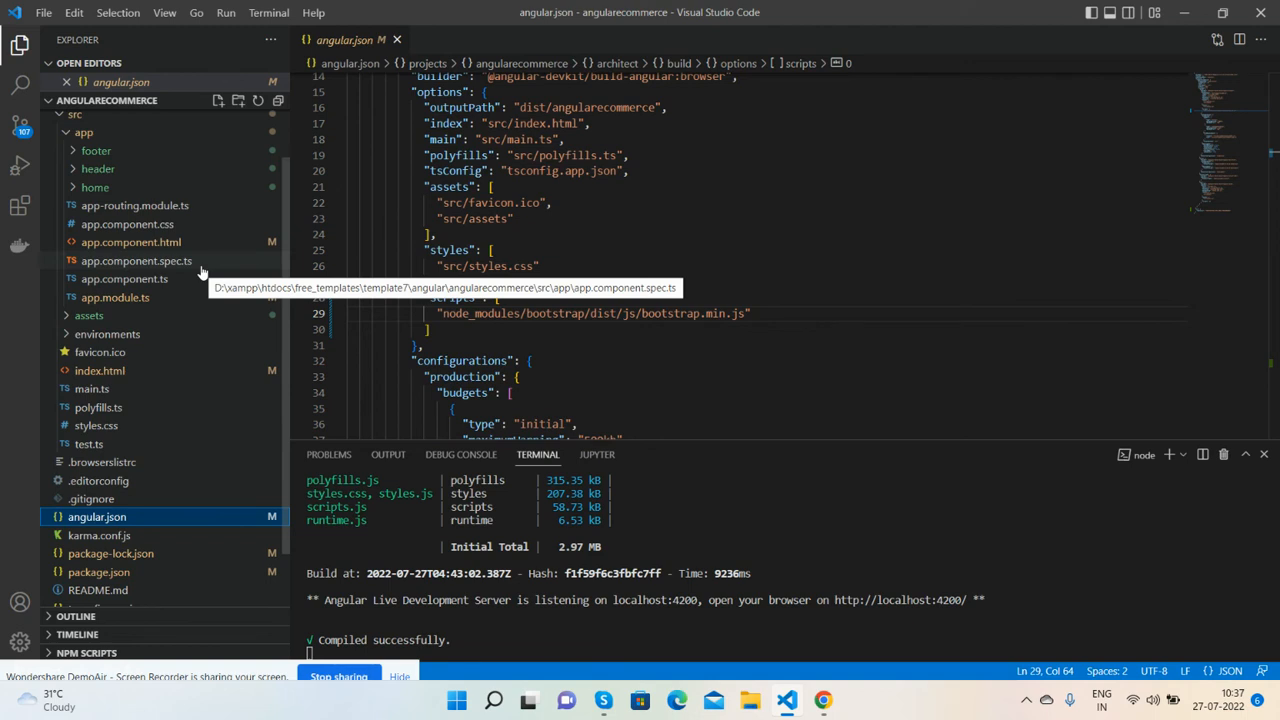
mouse_move(100, 370)
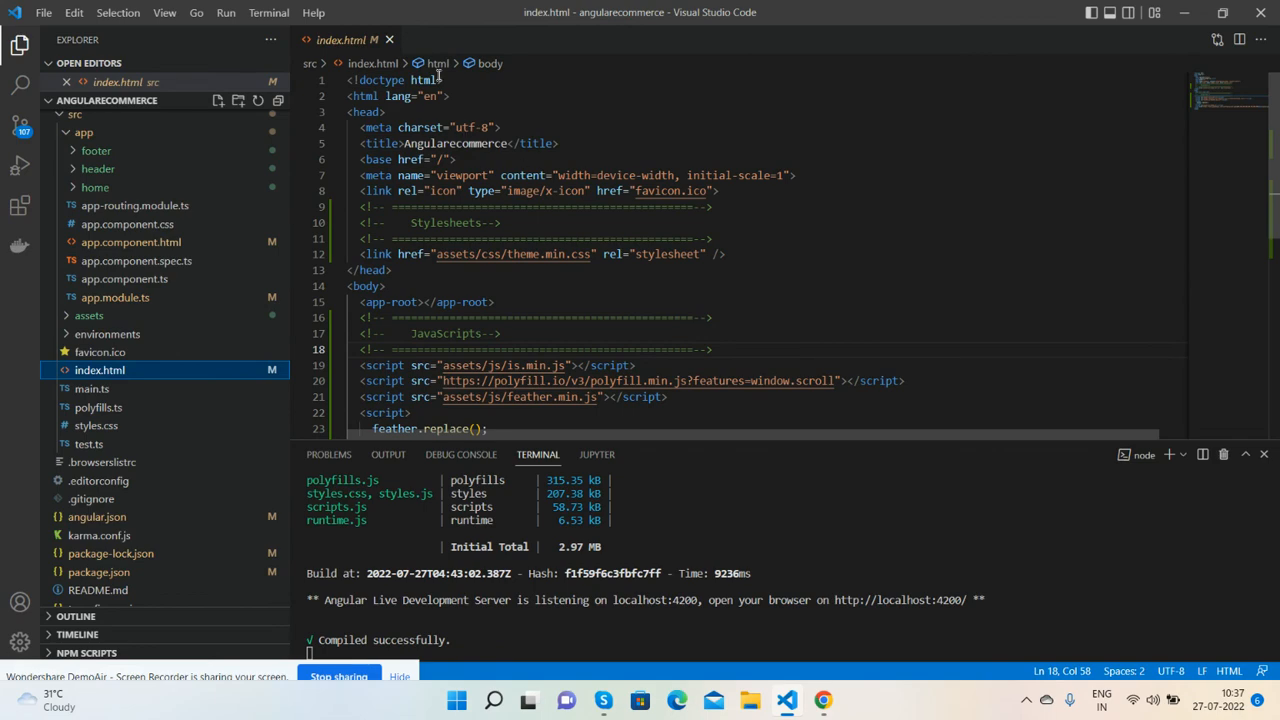
click(389, 40)
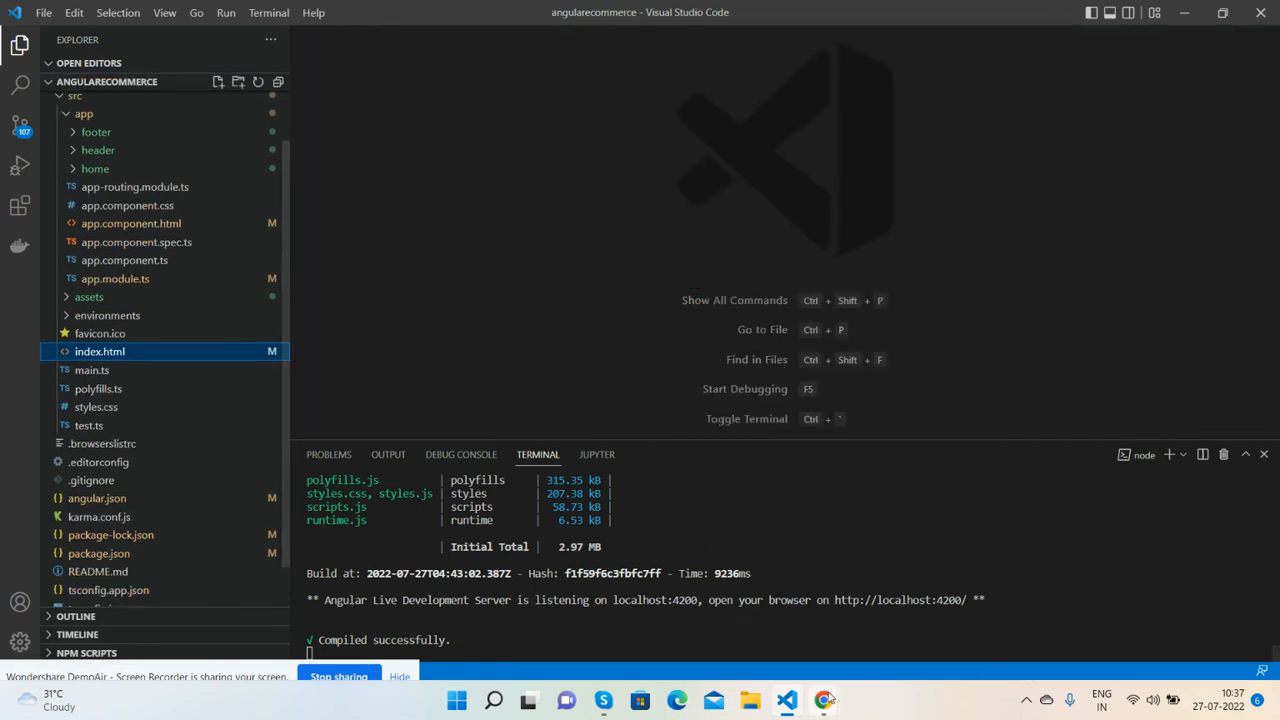
click(823, 699)
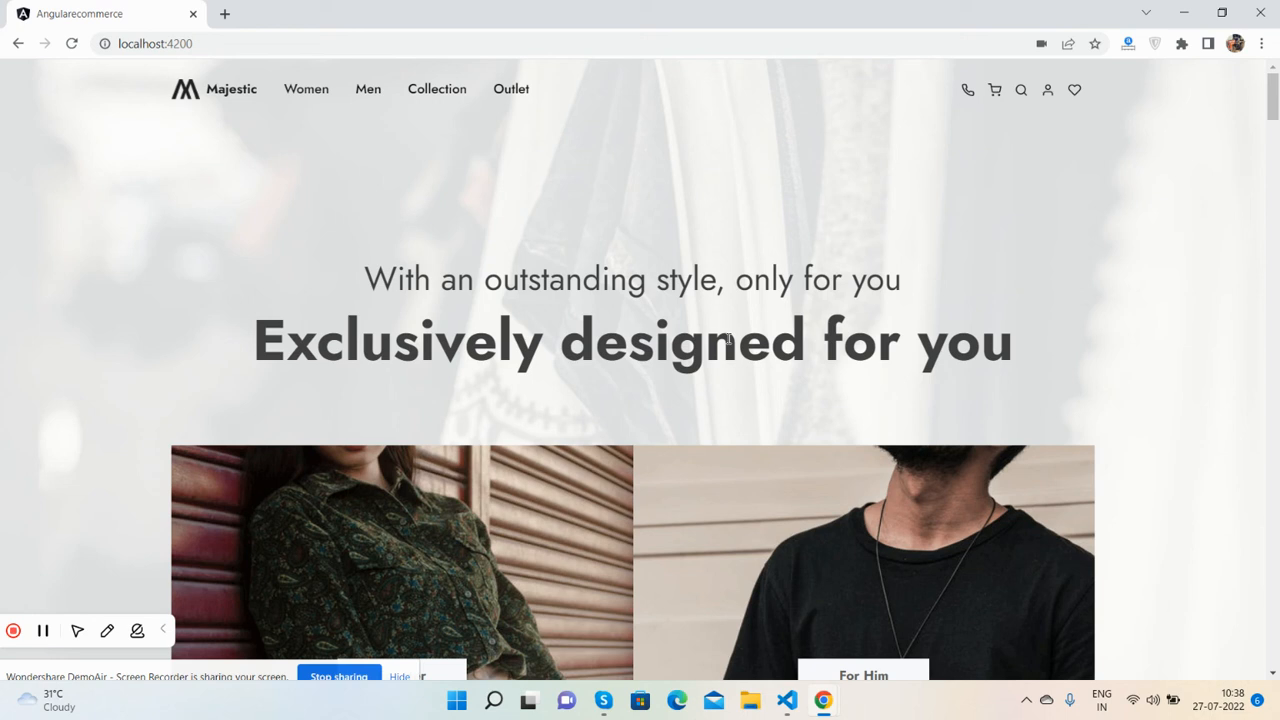
mouse_move(139, 357)
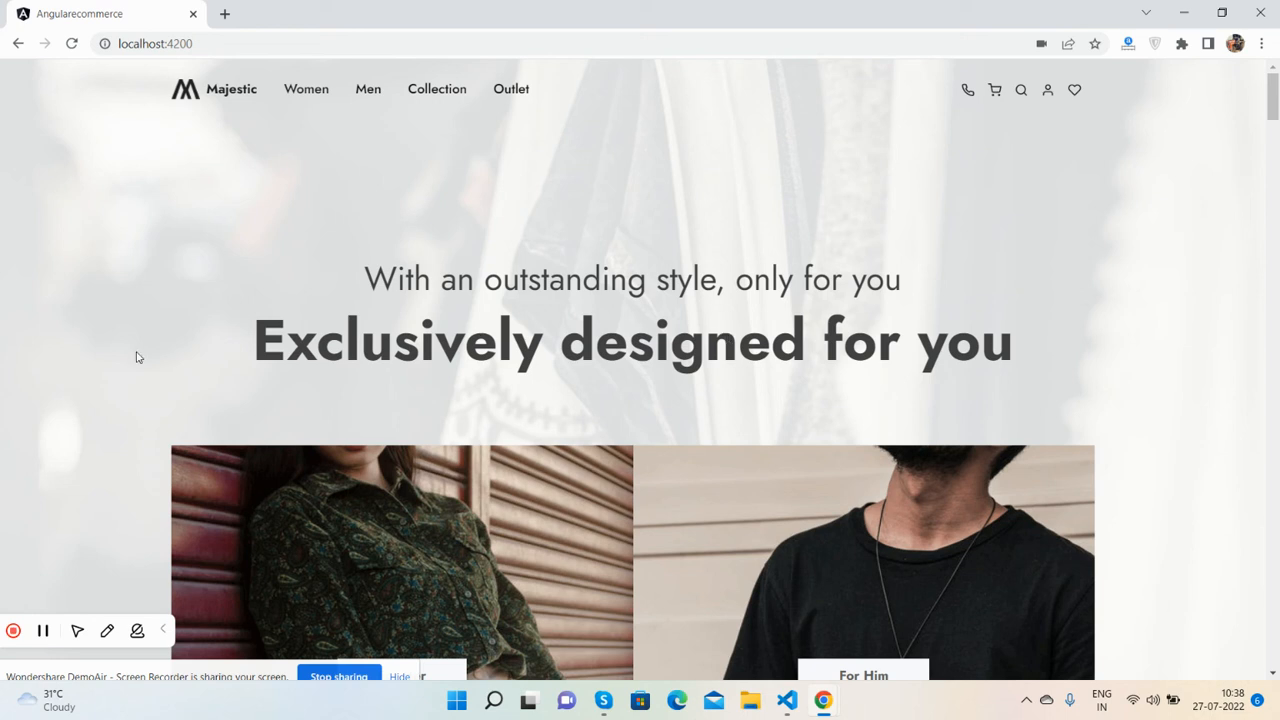